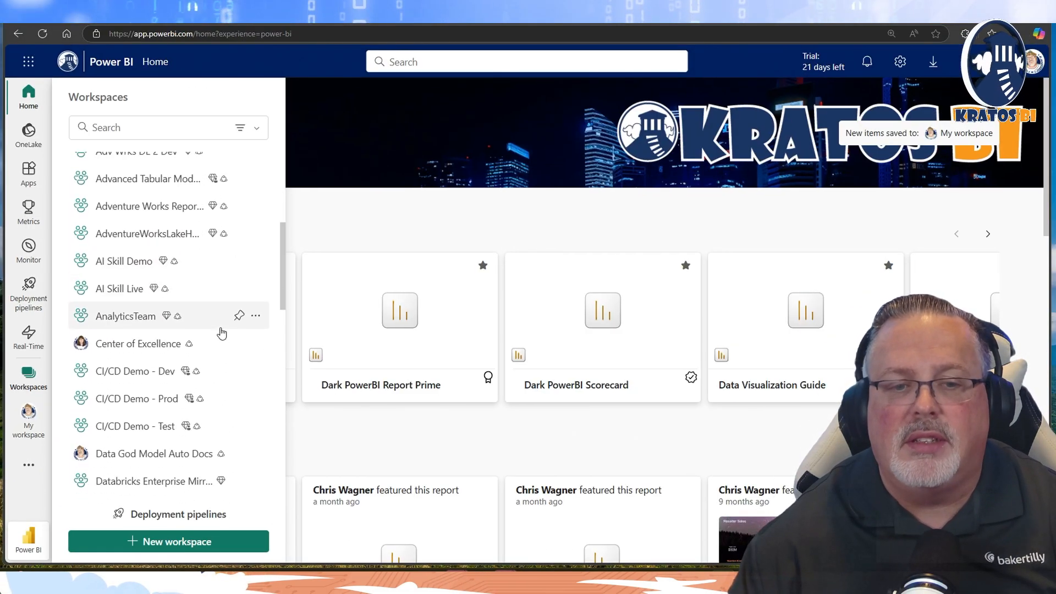
# Open the Adv Wrks DE 2 Dev workspace from the Workspaces list.
pyautogui.scroll(-3)
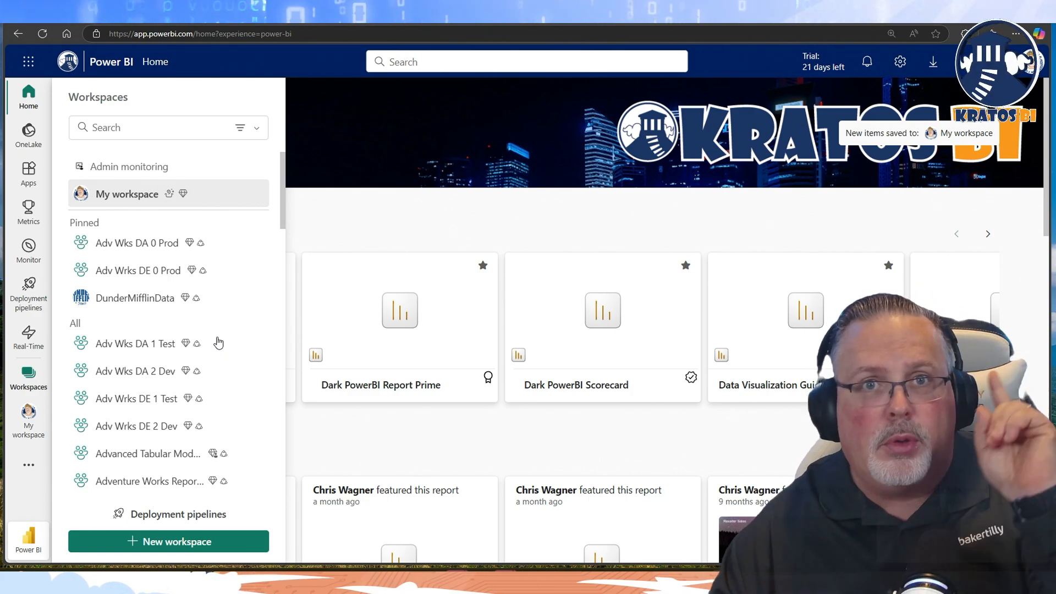
pyautogui.click(134, 426)
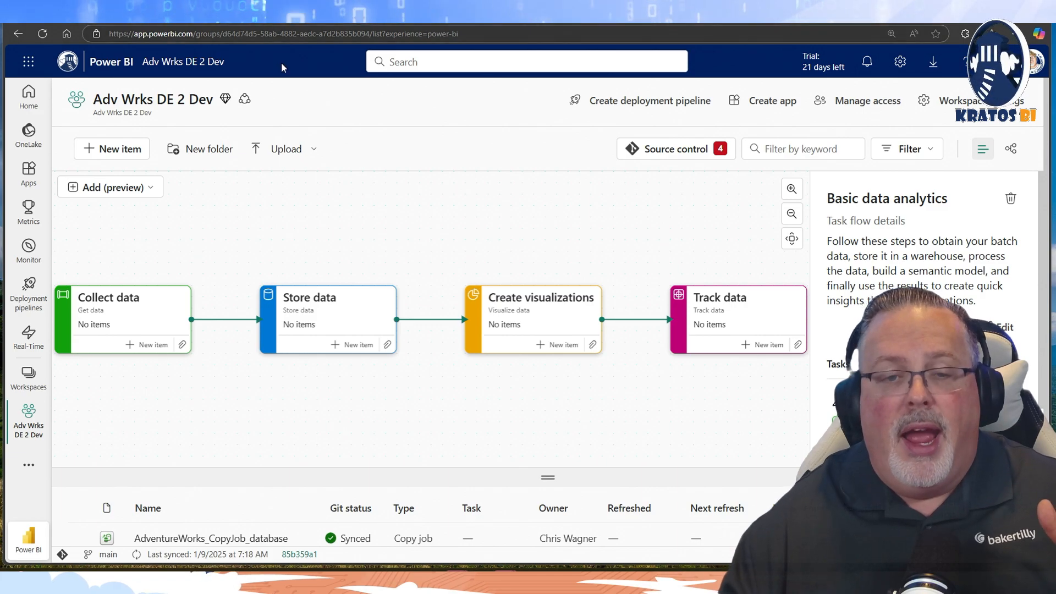
pyautogui.moveTo(668, 301)
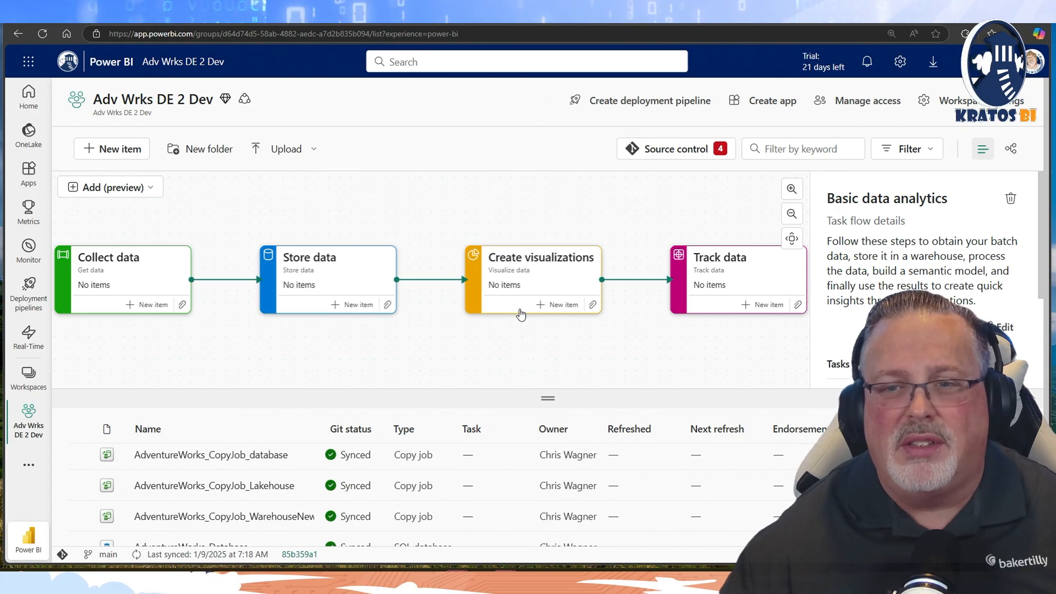
pyautogui.moveTo(262, 236)
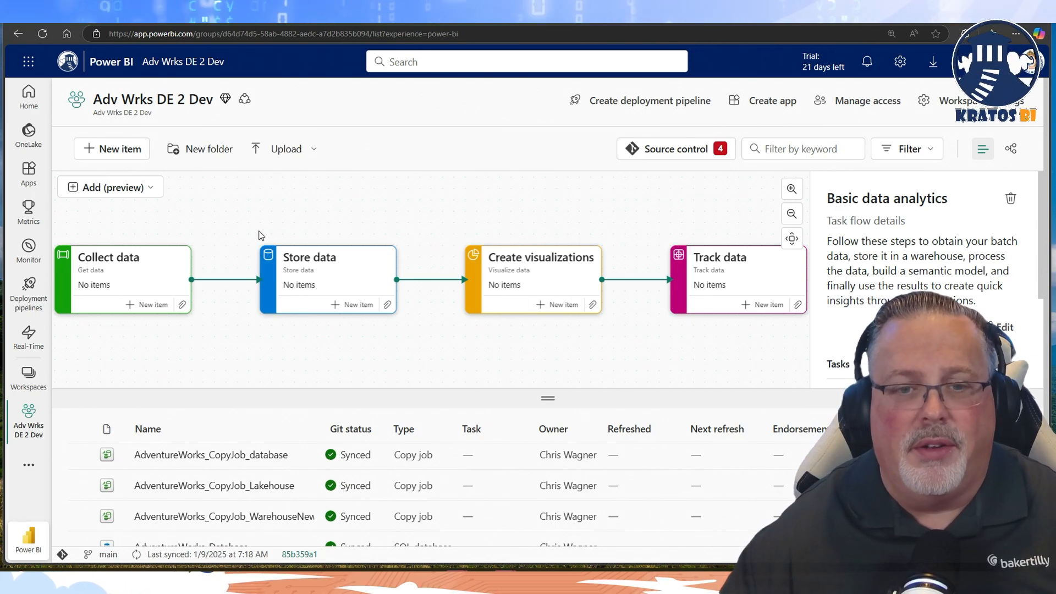
pyautogui.moveTo(559, 242)
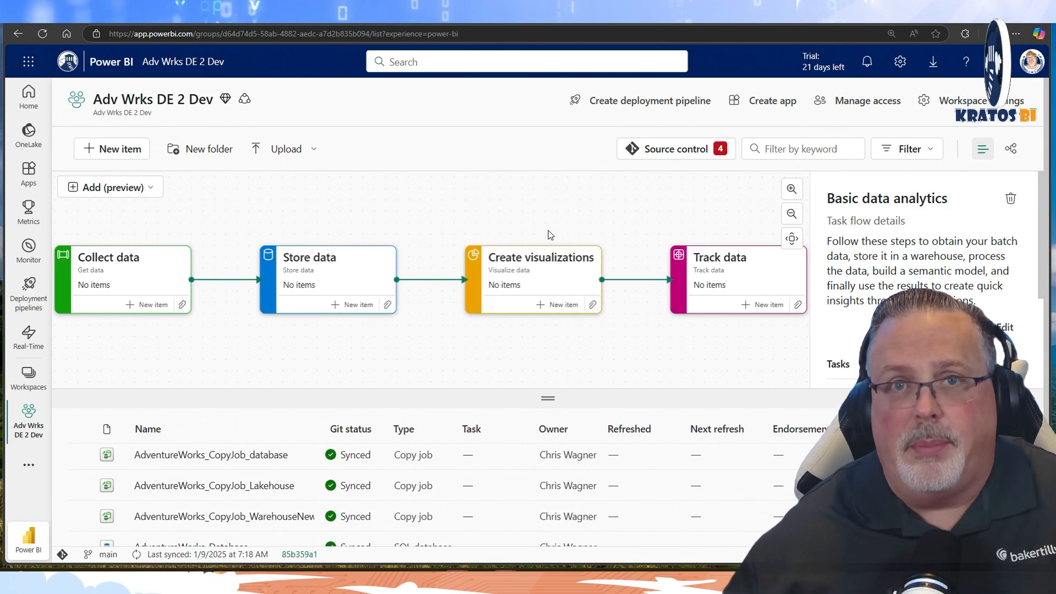
pyautogui.moveTo(552, 182)
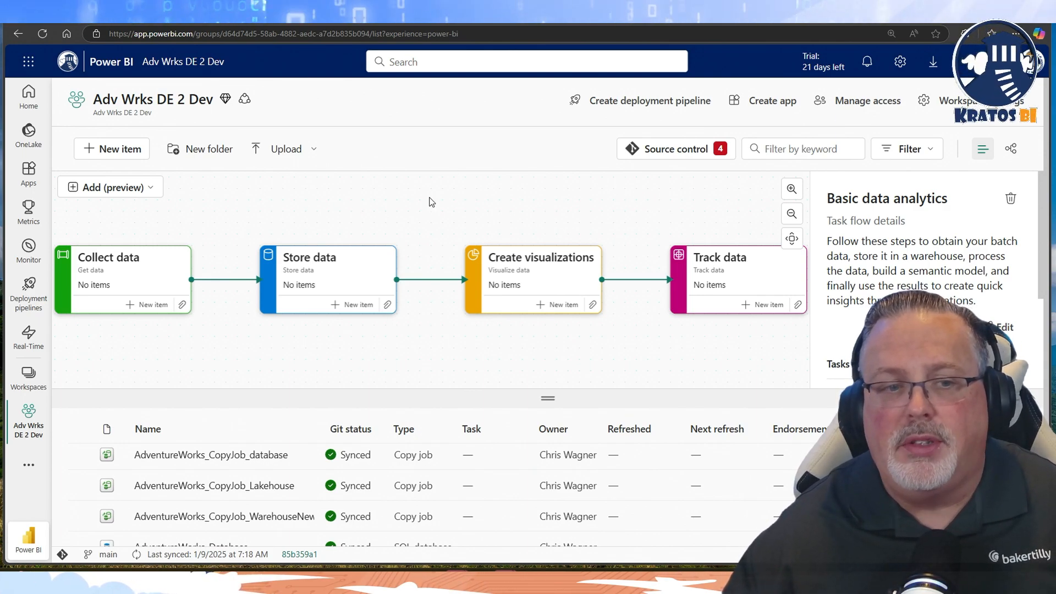
pyautogui.moveTo(510, 218)
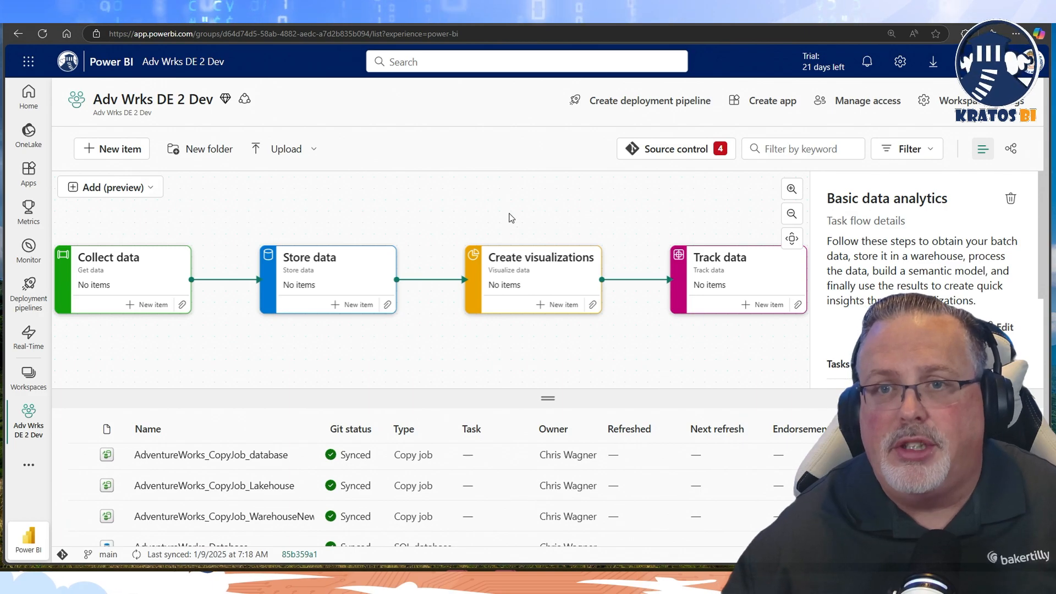
pyautogui.moveTo(378, 223)
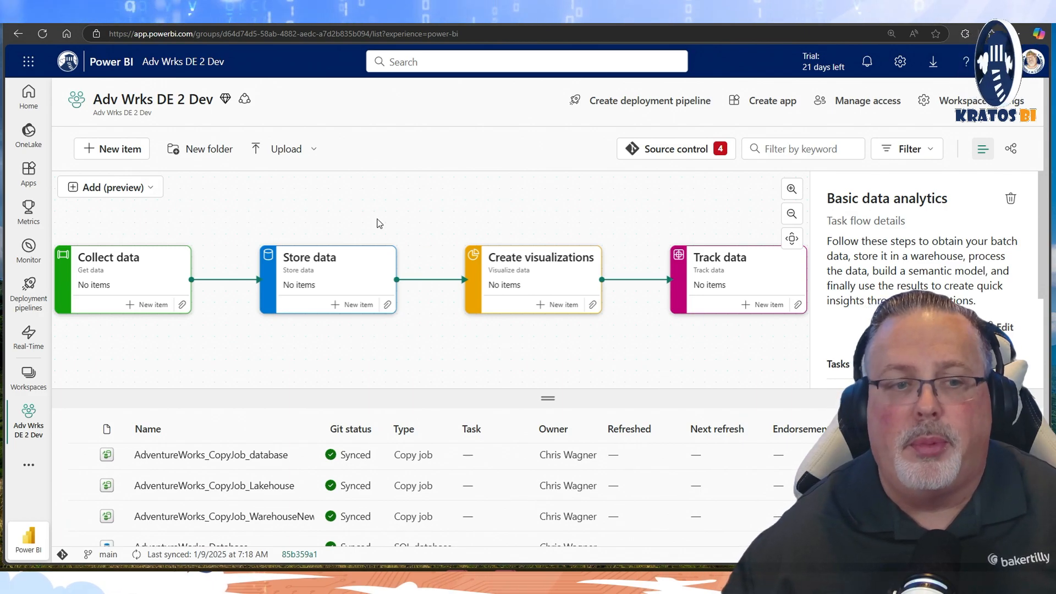
# Start deleting the Basic data analytics task flow via its trash icon.
pyautogui.click(109, 187)
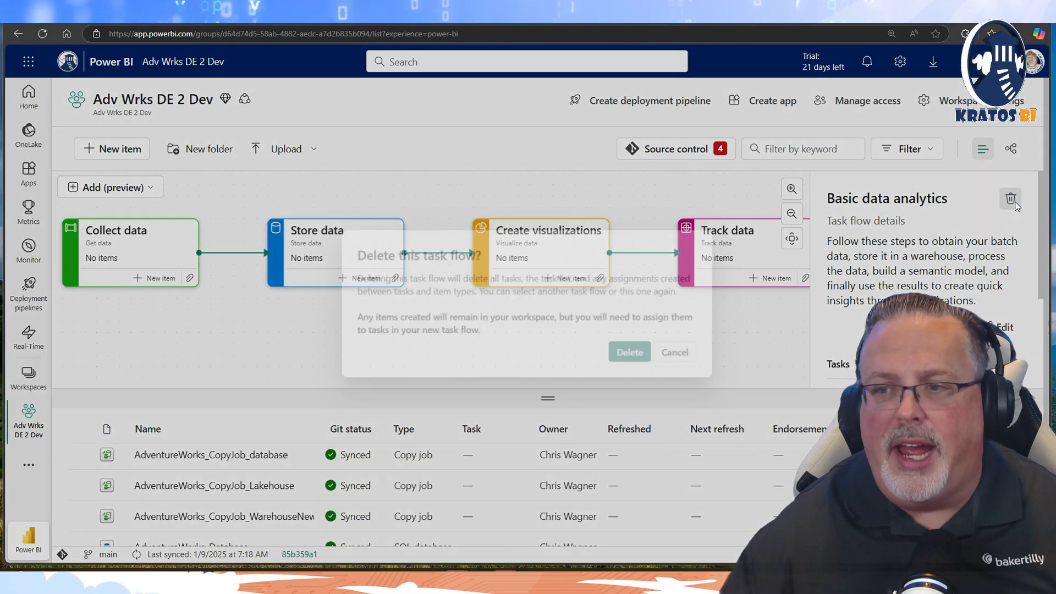
# Confirm the deletion and apply the predesigned Basic data analytics task flow.
pyautogui.click(628, 352)
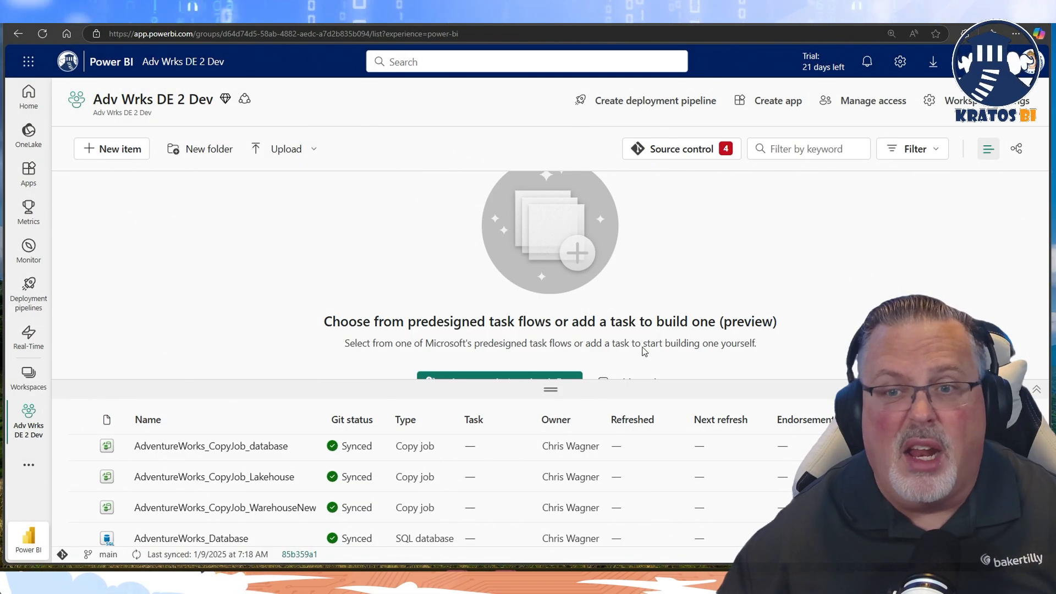
pyautogui.moveTo(533, 369)
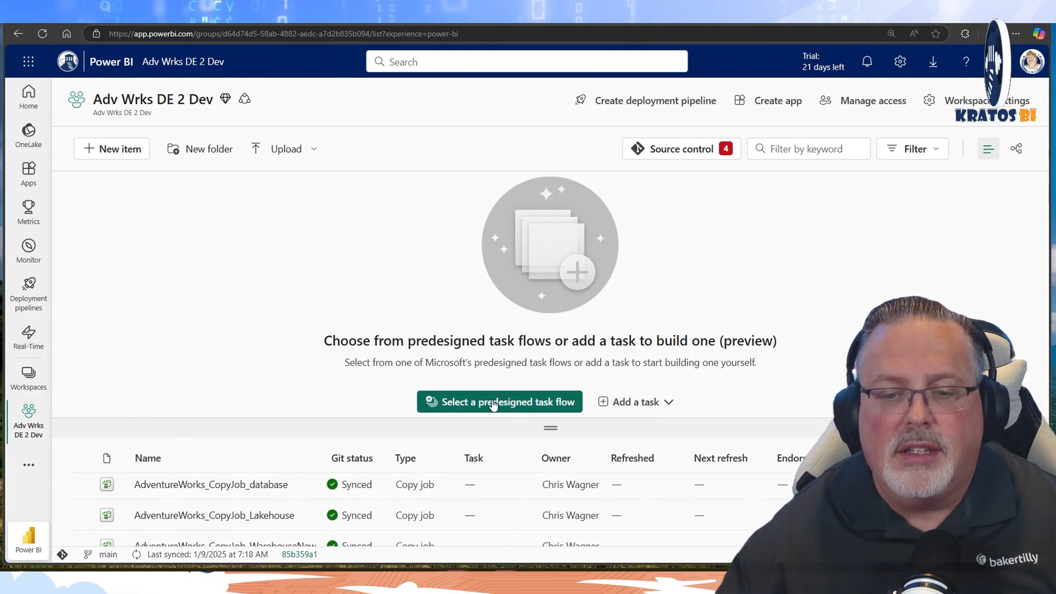
pyautogui.click(498, 402)
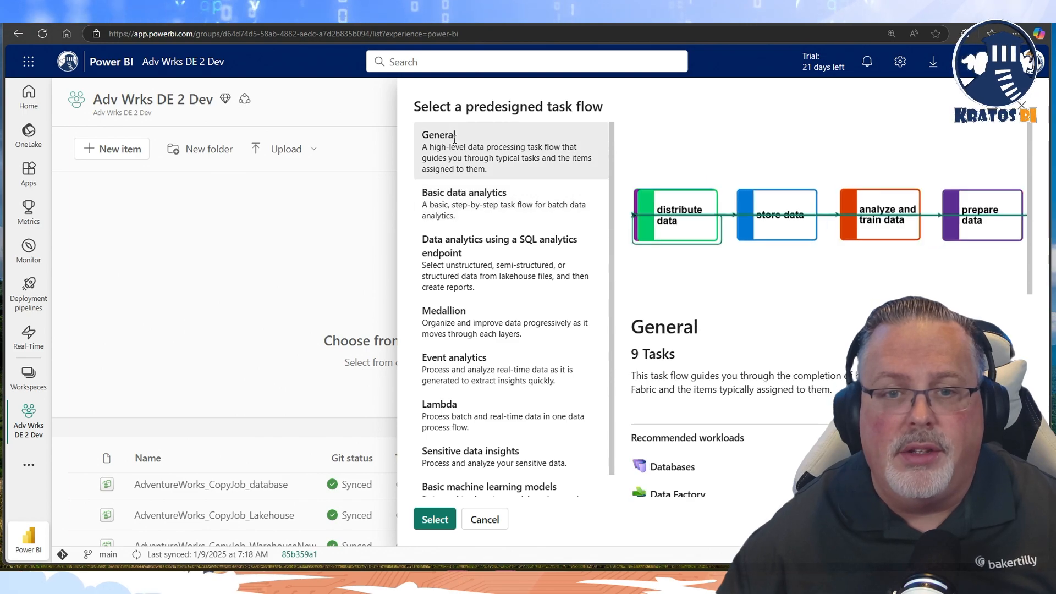
pyautogui.click(465, 204)
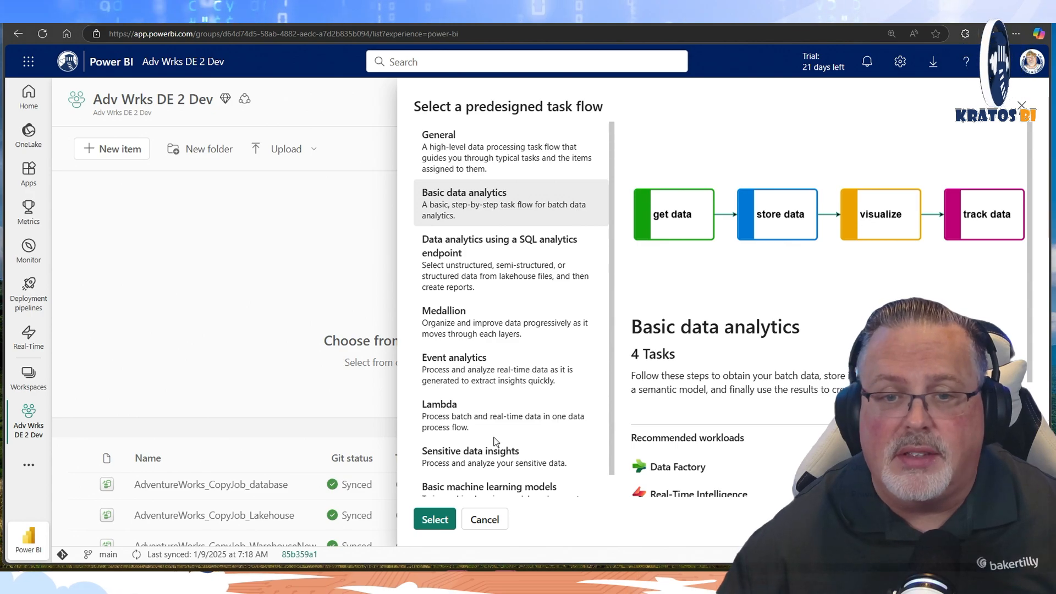
pyautogui.click(435, 520)
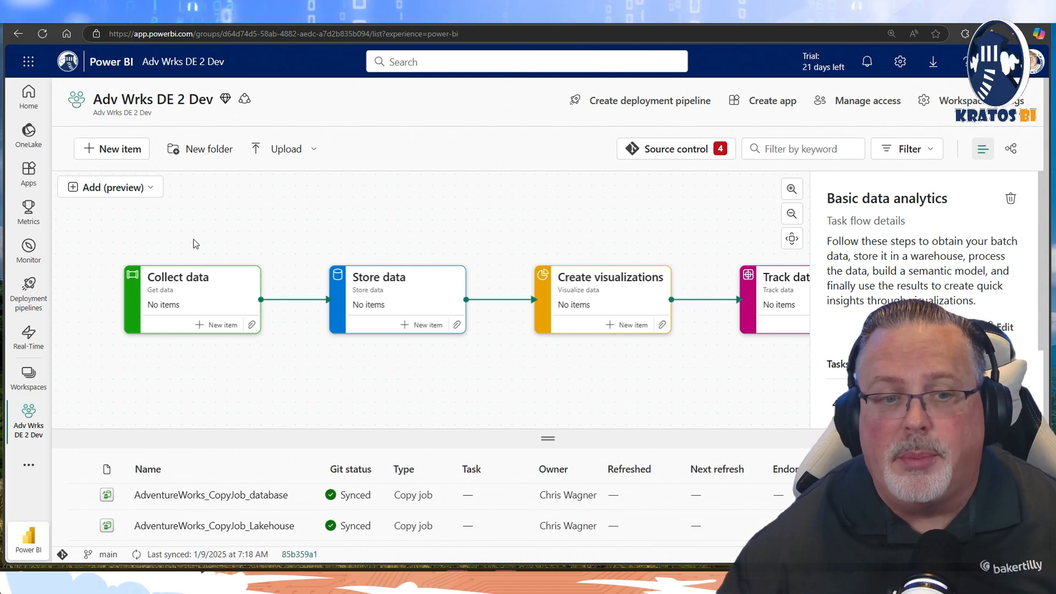
pyautogui.moveTo(393, 265)
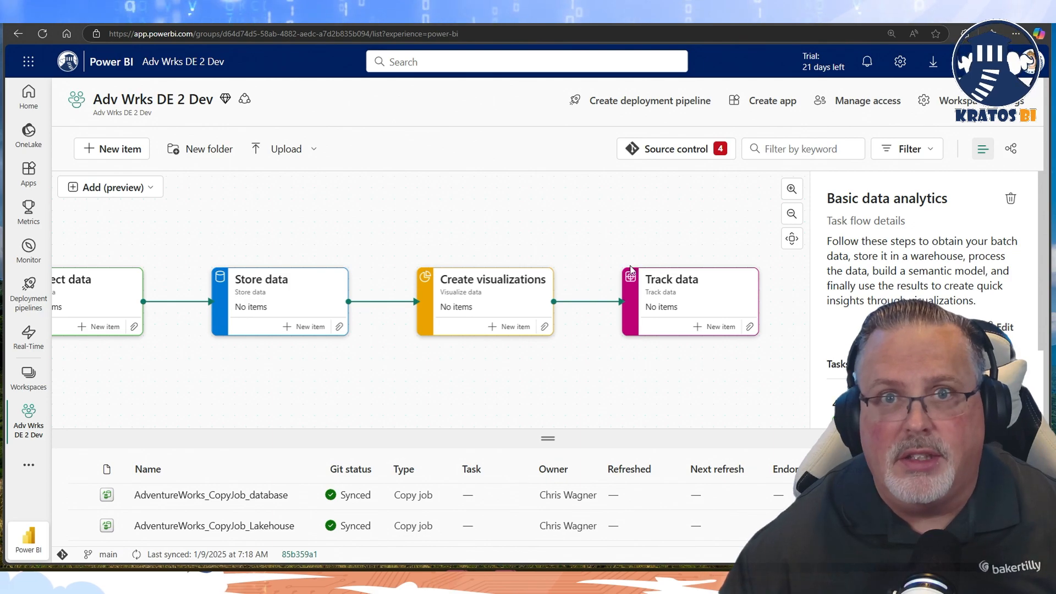
# Select the Track data task card on the task flow canvas.
pyautogui.click(671, 279)
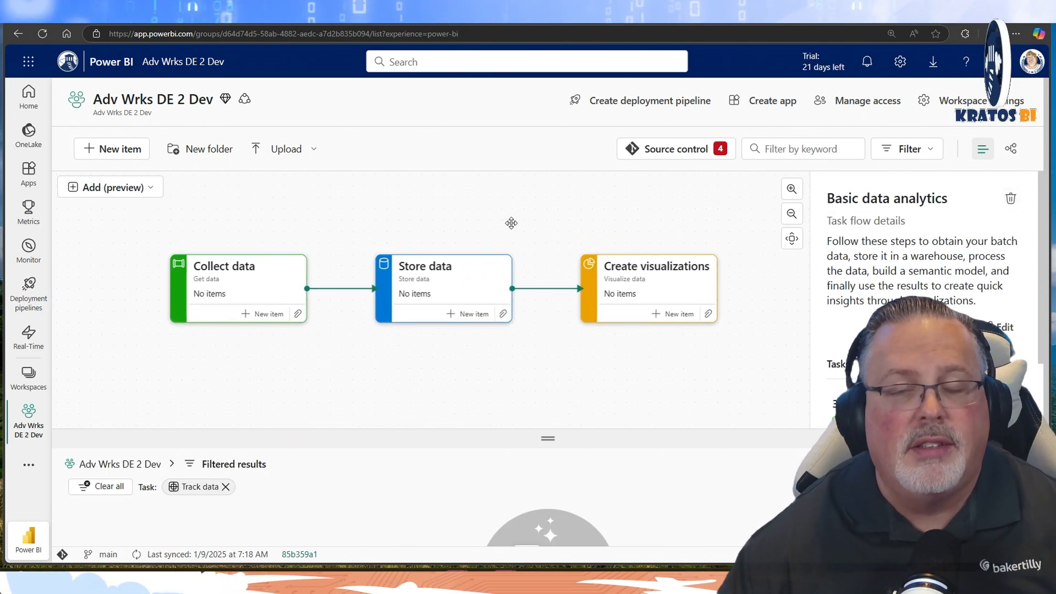
pyautogui.moveTo(274, 239)
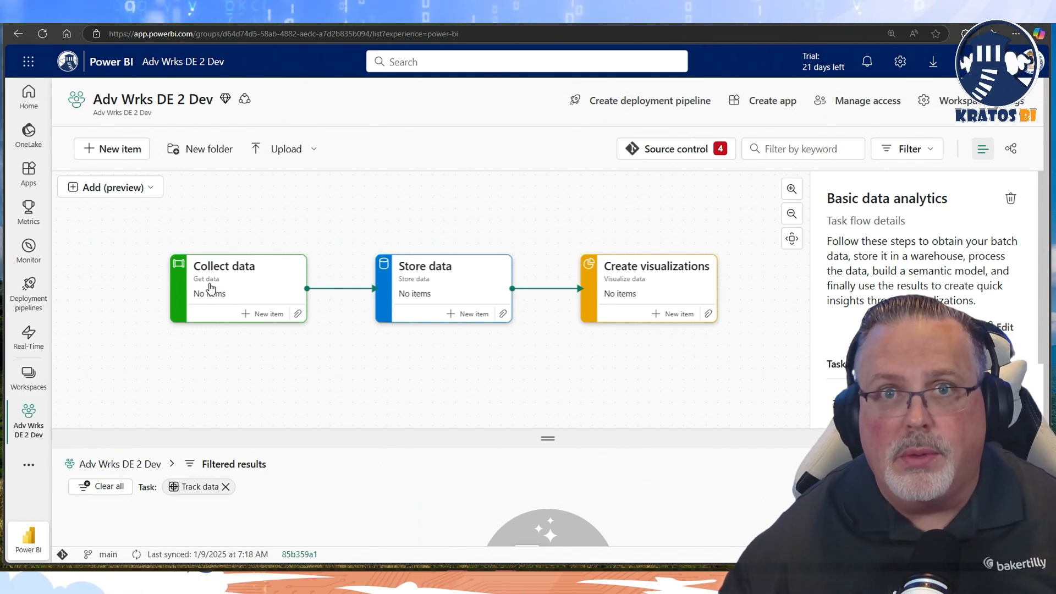
pyautogui.moveTo(397, 283)
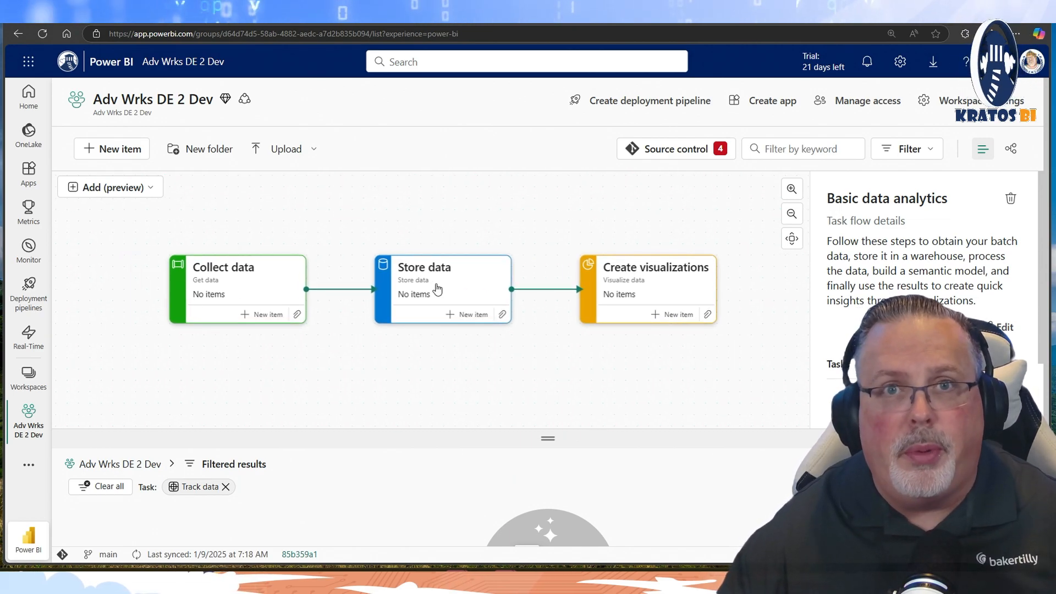
pyautogui.moveTo(506, 279)
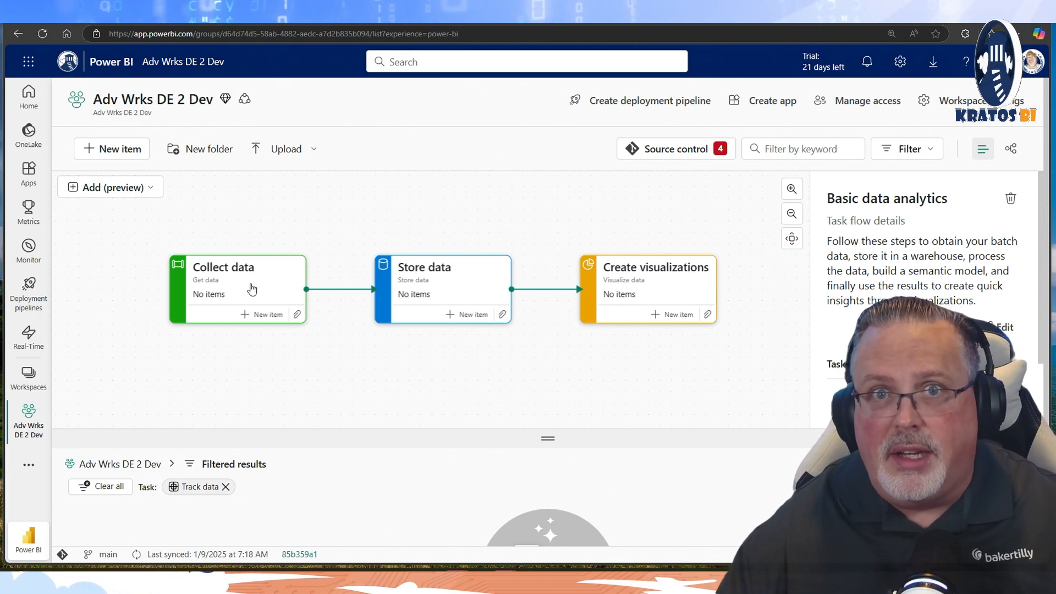
pyautogui.moveTo(362, 497)
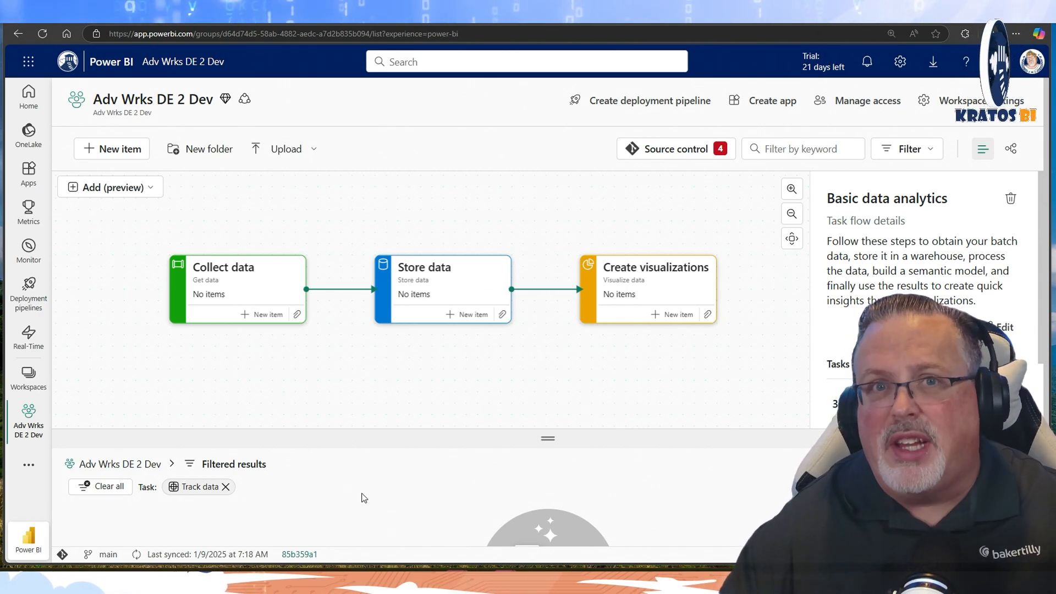
pyautogui.moveTo(364, 397)
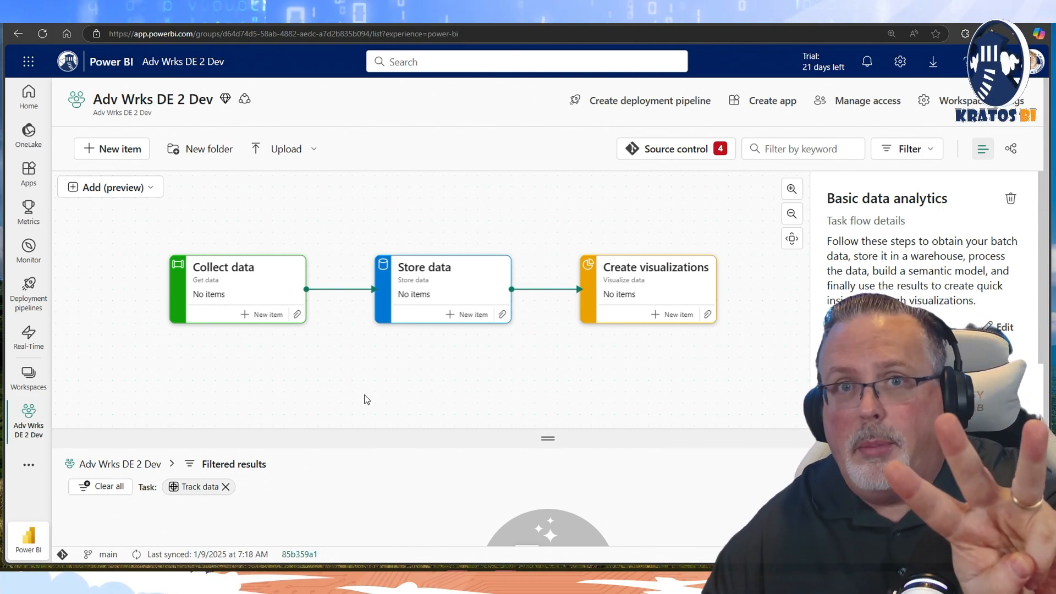
# Show the New item catalog's All items and scroll to the Get data item types.
pyautogui.click(112, 149)
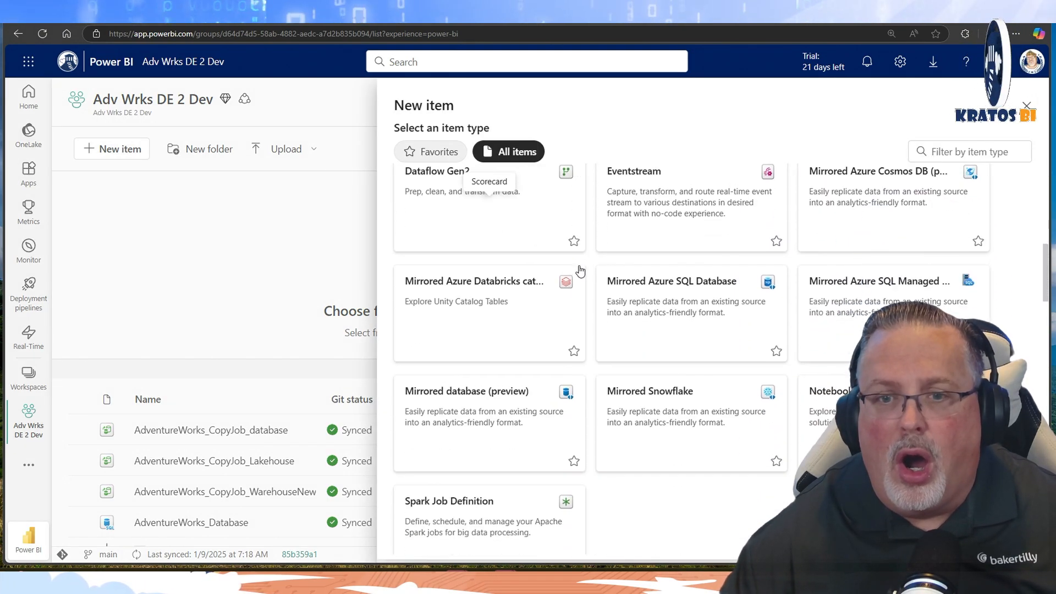
pyautogui.scroll(3)
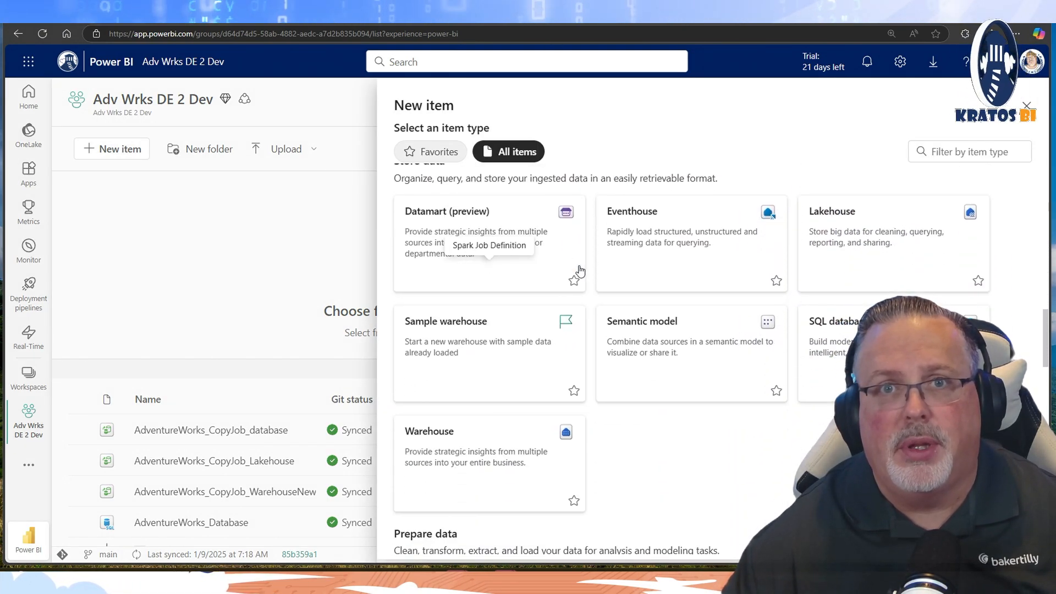
pyautogui.scroll(-3)
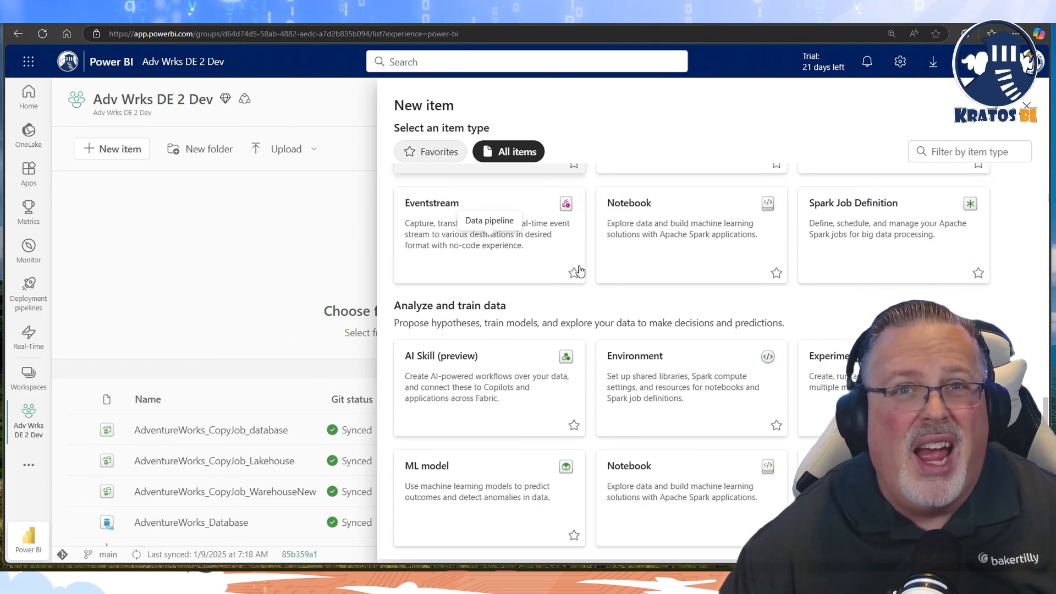
pyautogui.scroll(-3)
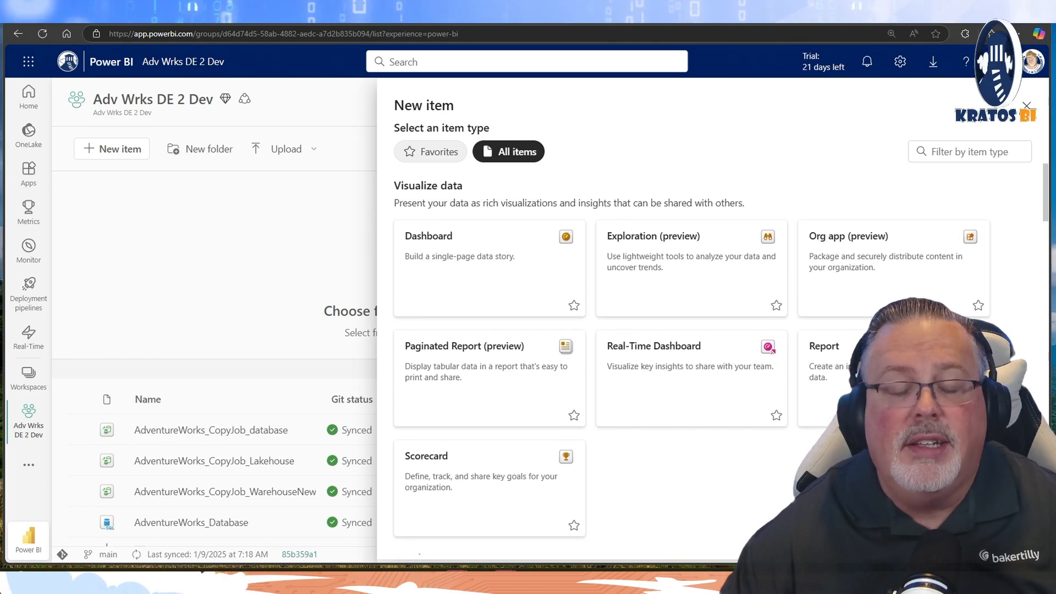
pyautogui.moveTo(994, 191)
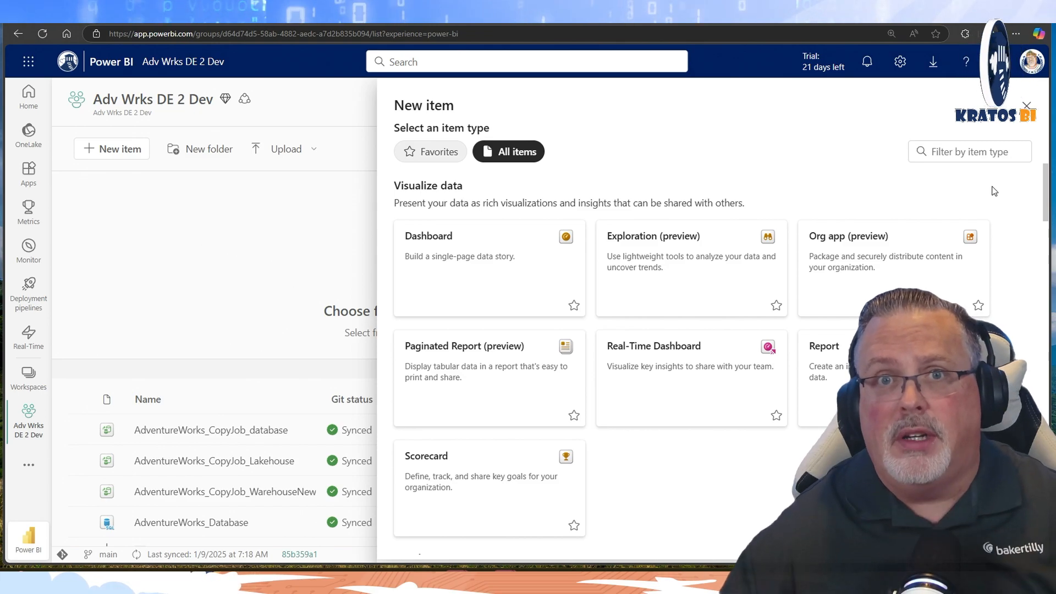
pyautogui.moveTo(713, 229)
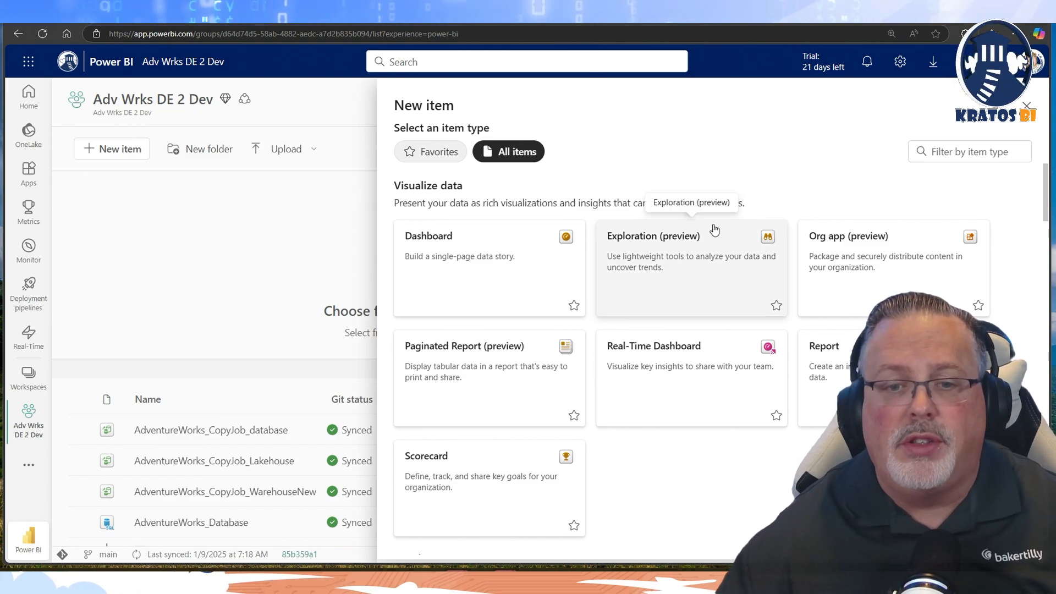
pyautogui.moveTo(600, 199)
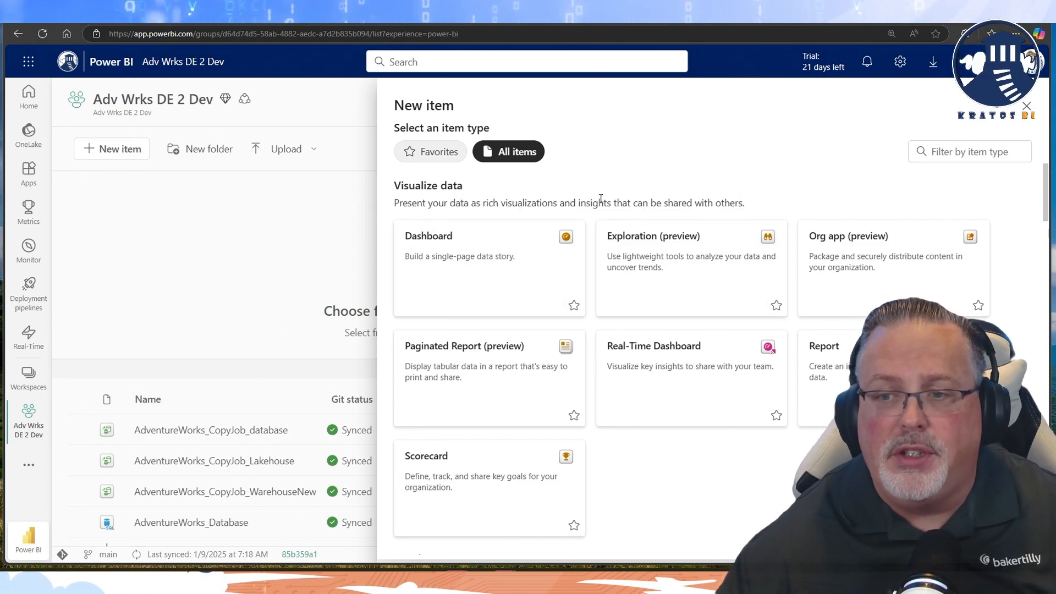
pyautogui.scroll(-3)
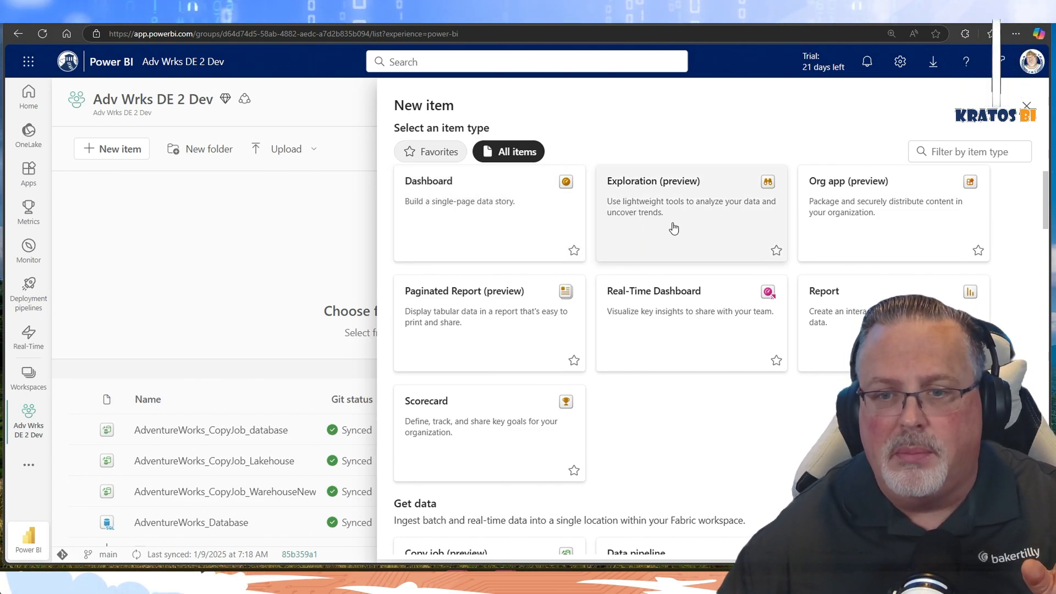
pyautogui.moveTo(762, 240)
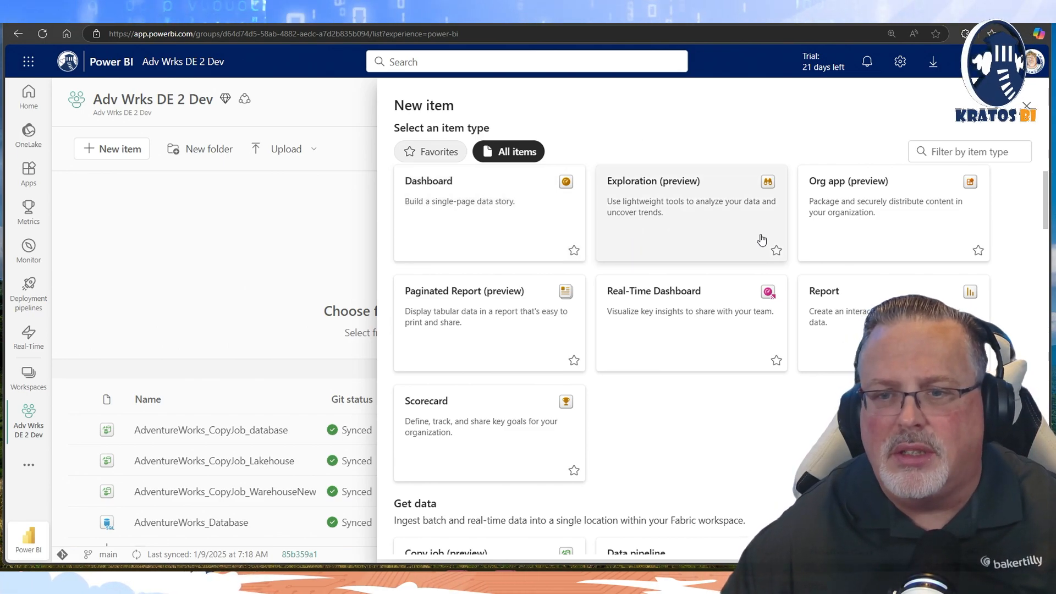
pyautogui.moveTo(893, 291)
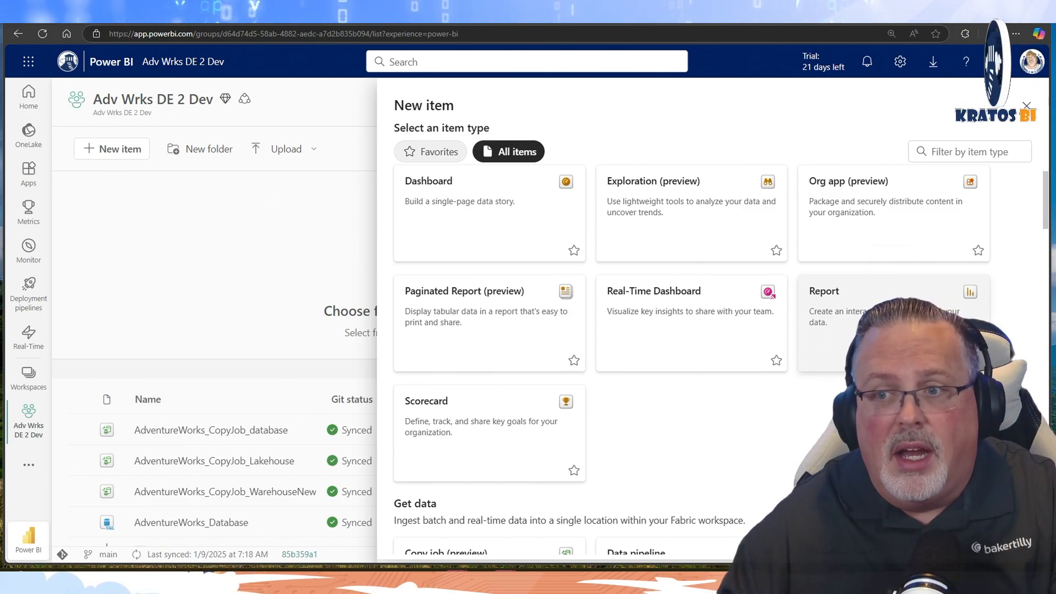
pyautogui.scroll(-3)
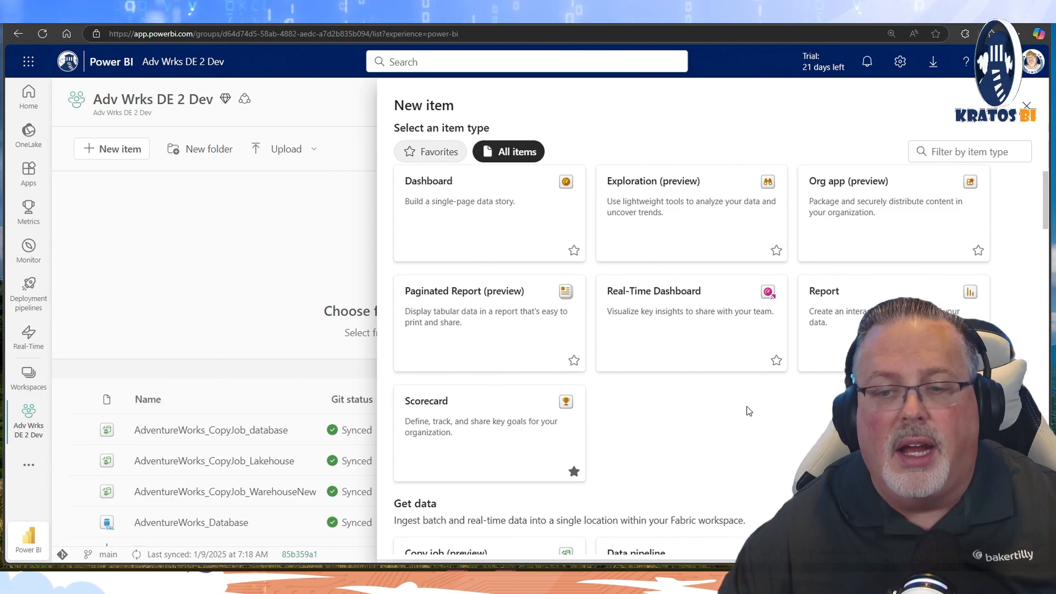
pyautogui.scroll(-3)
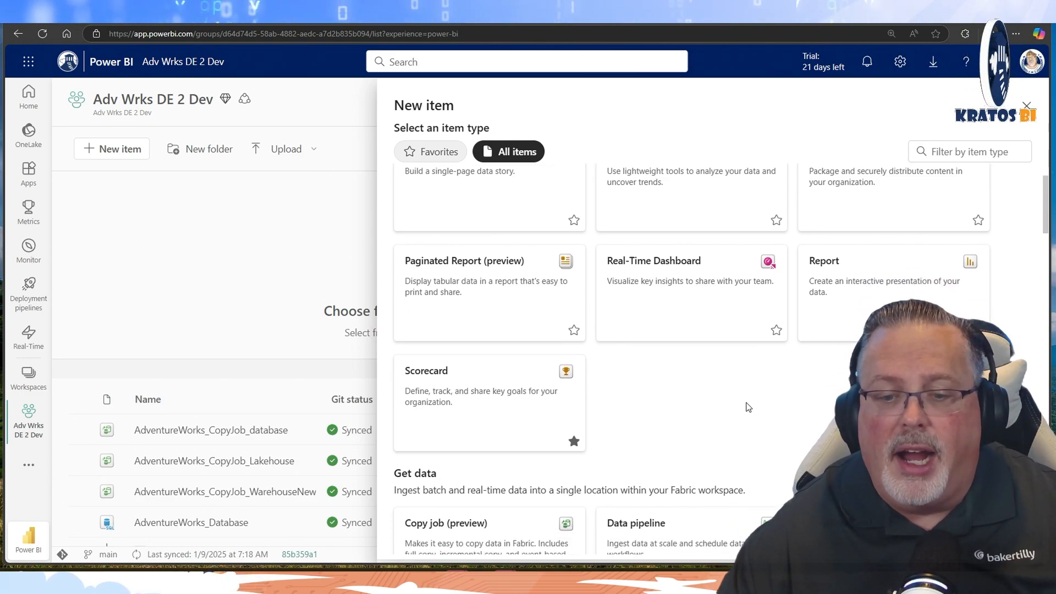
pyautogui.scroll(-3)
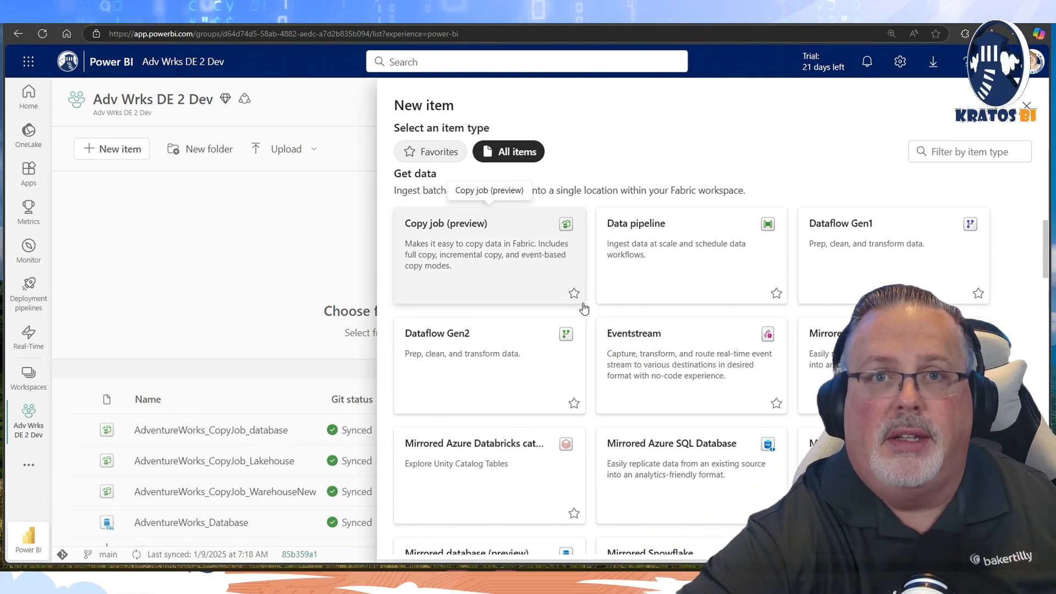
pyautogui.moveTo(595, 290)
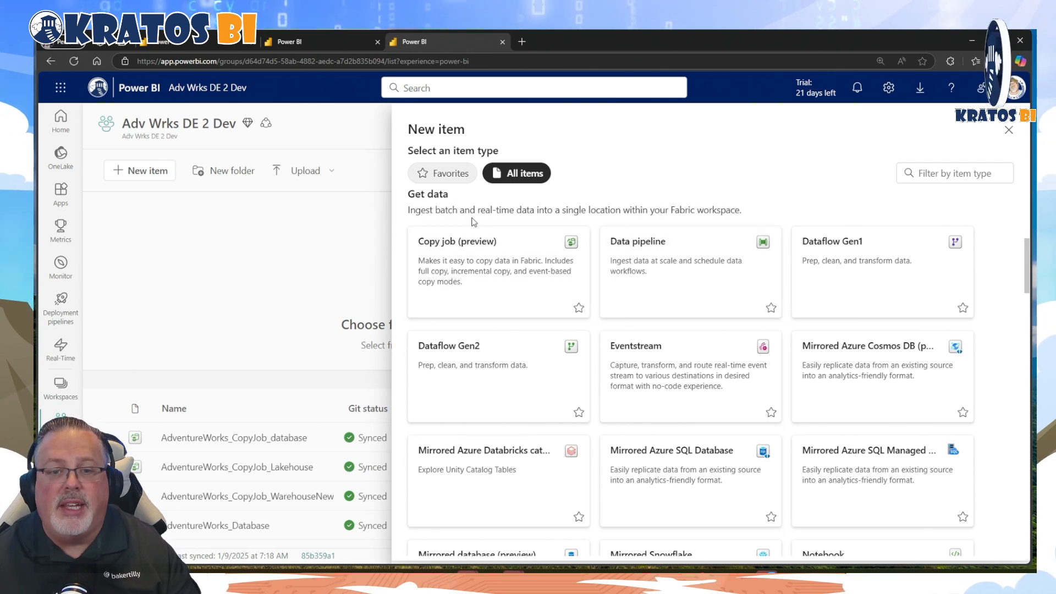
pyautogui.moveTo(578, 308)
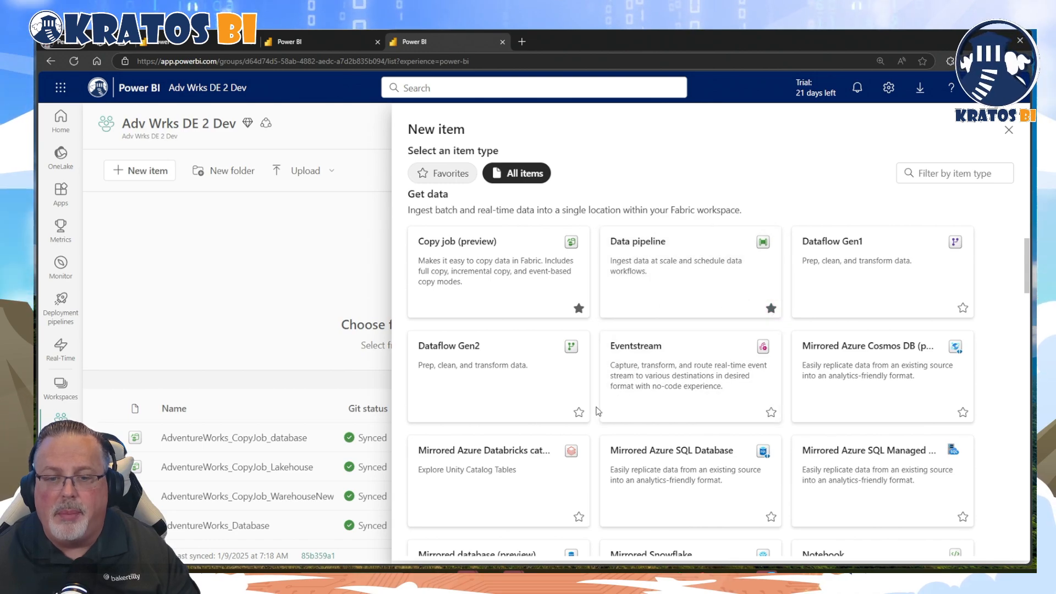
pyautogui.moveTo(583, 427)
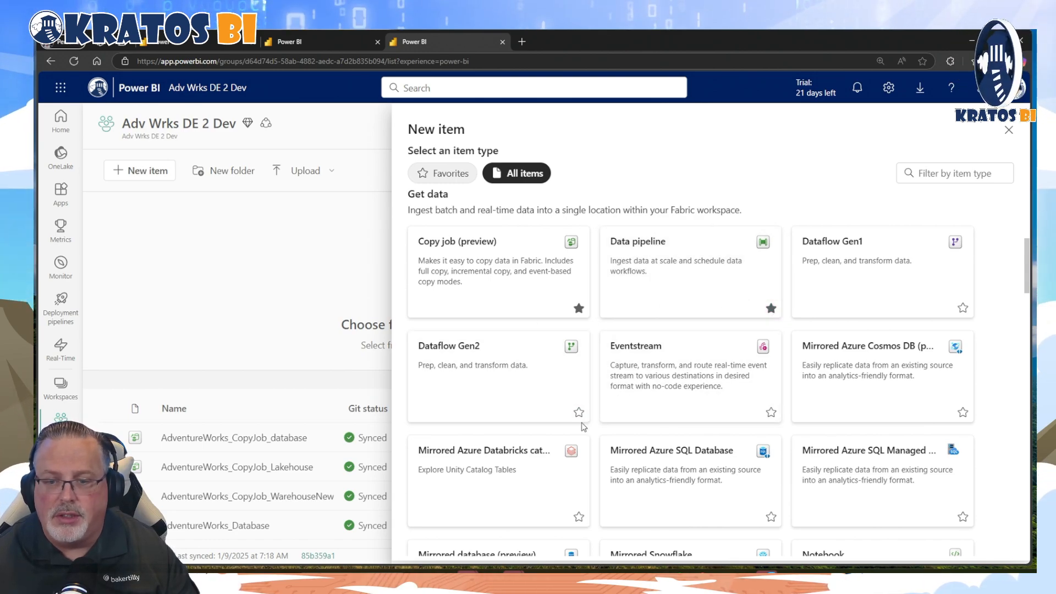
pyautogui.moveTo(499, 346)
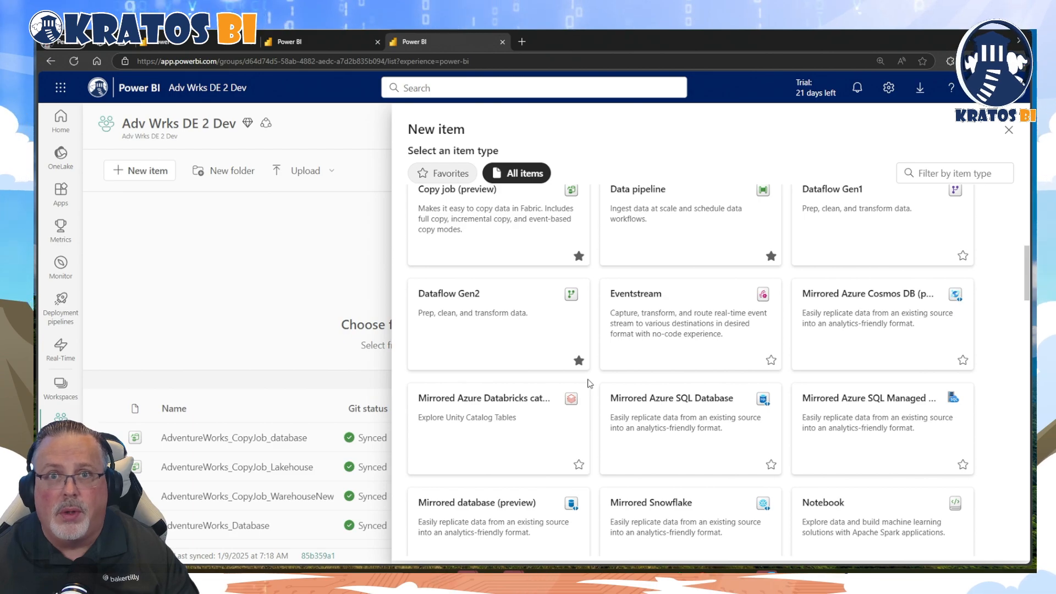
pyautogui.moveTo(592, 375)
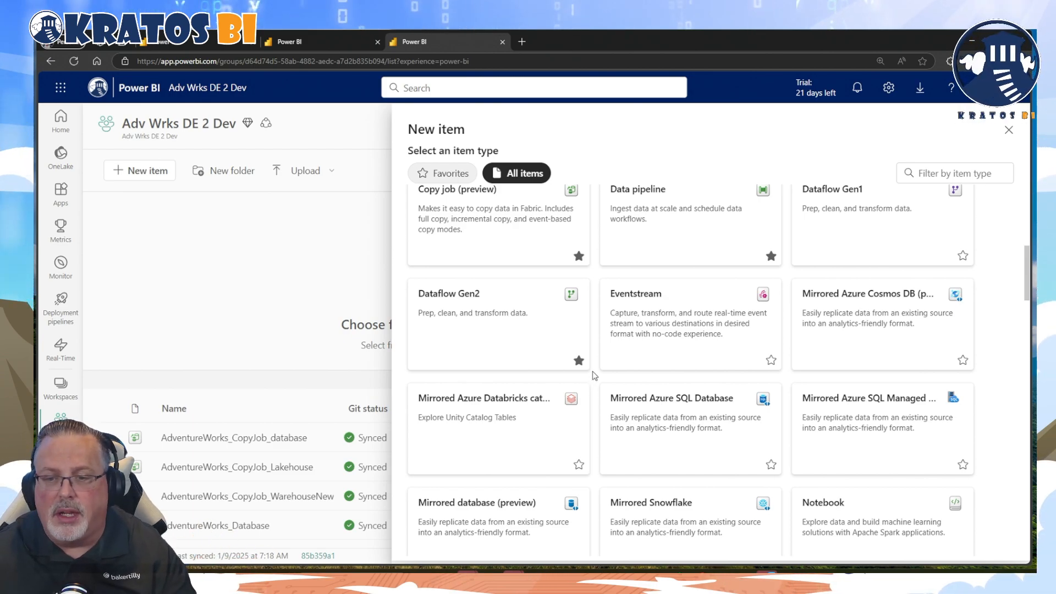
# Scroll the New item catalog from Get data down to the Store data group.
pyautogui.scroll(-3)
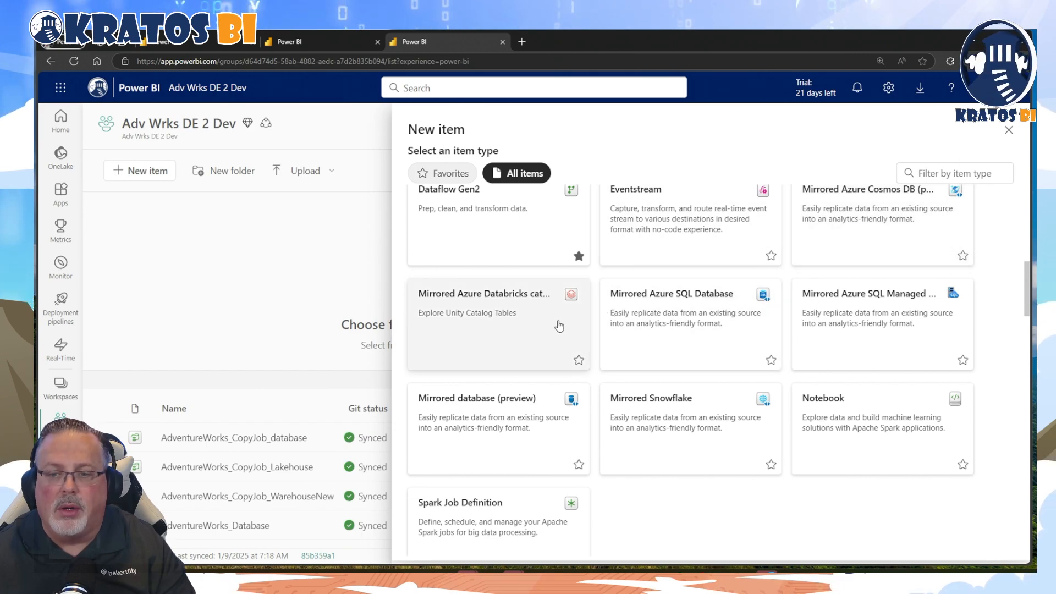
pyautogui.moveTo(701, 316)
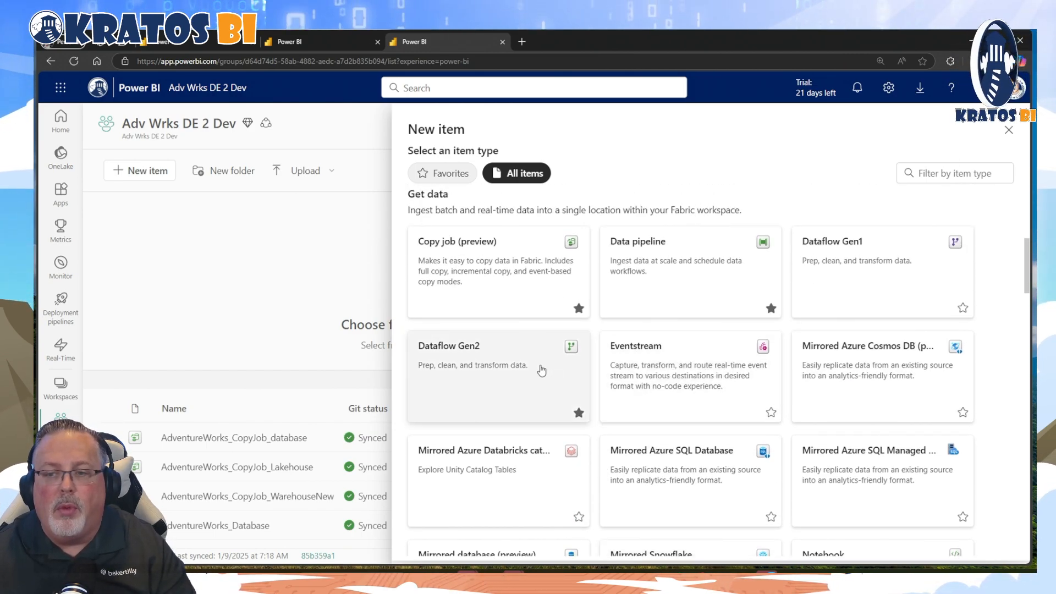
pyautogui.moveTo(548, 311)
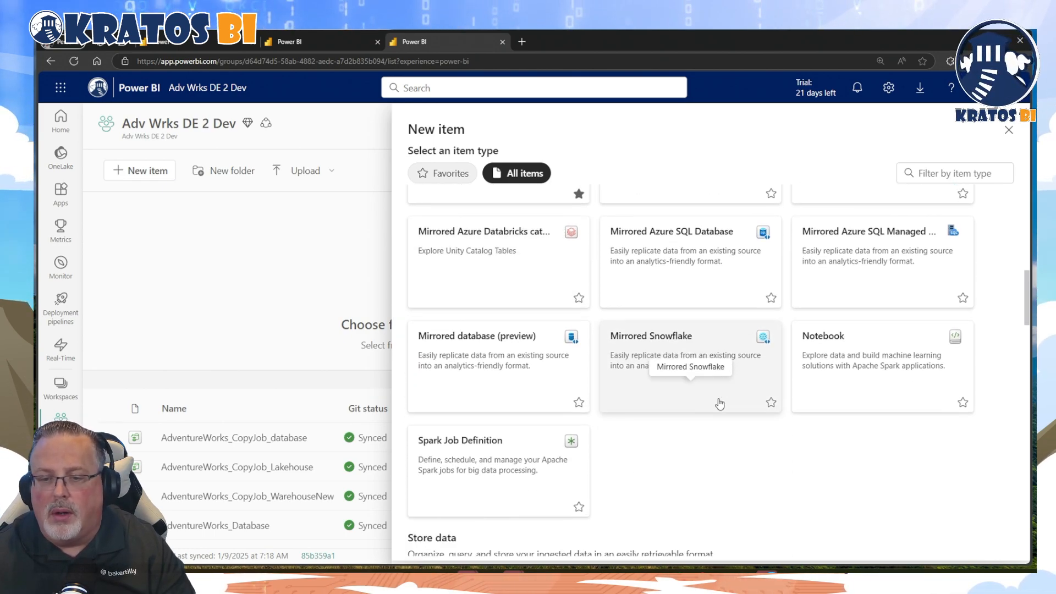
pyautogui.scroll(-3)
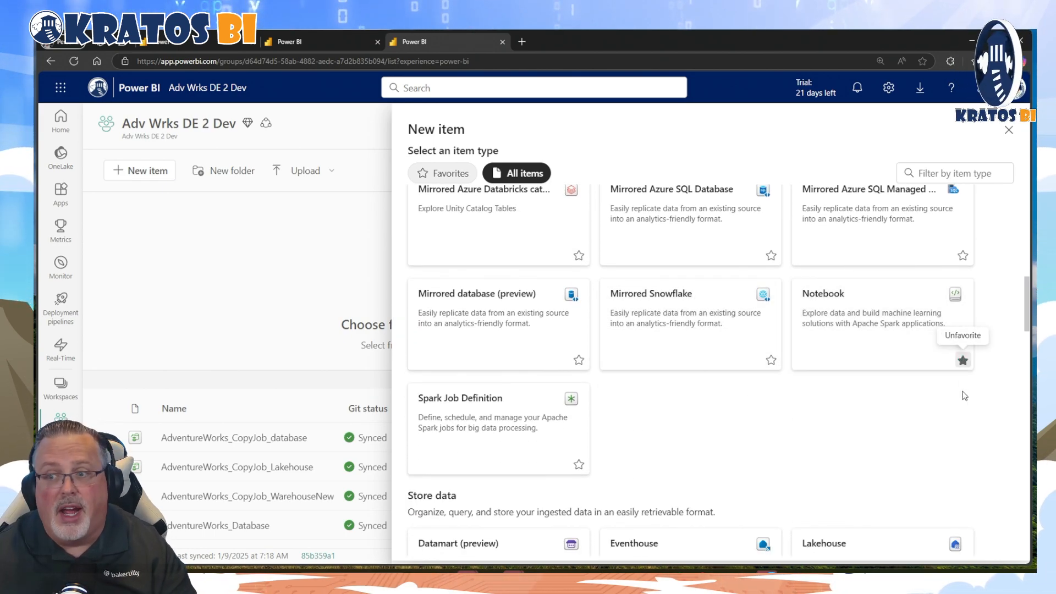
pyautogui.scroll(-3)
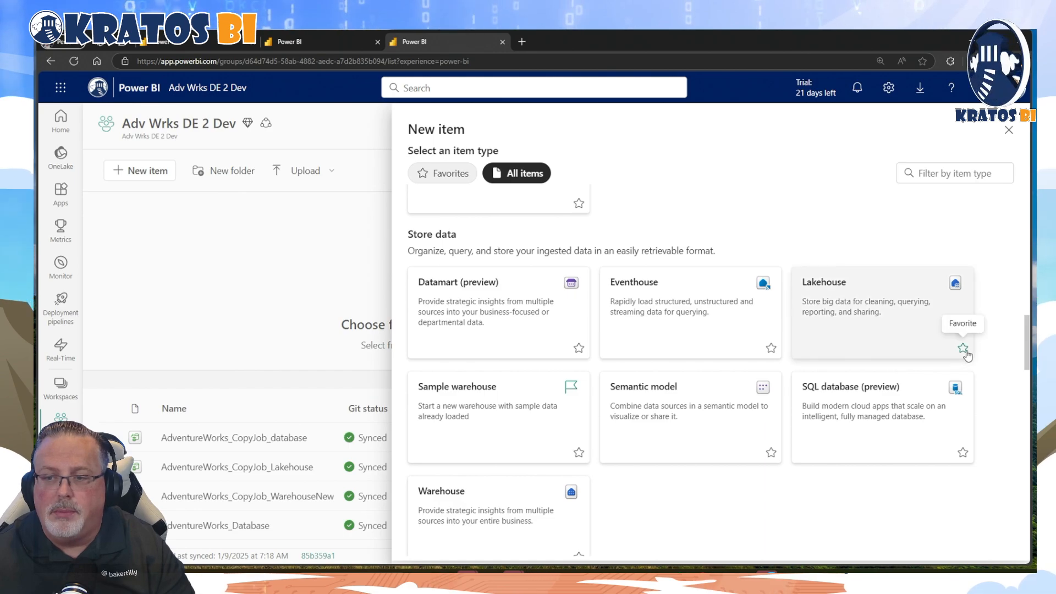
# Star Lakehouse, Warehouse and SQL database (preview) as favorite item types.
pyautogui.click(964, 349)
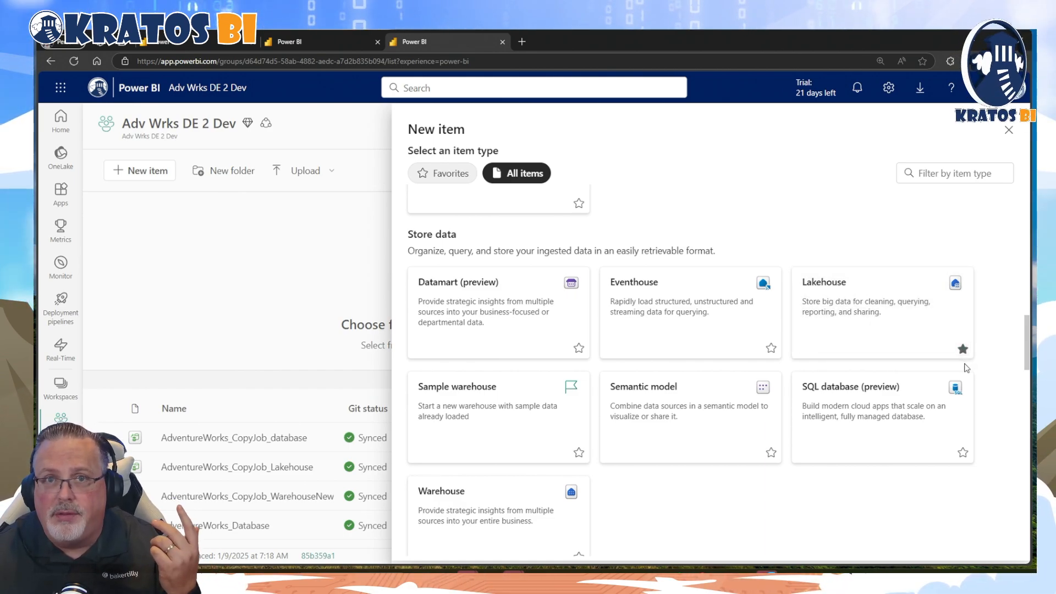
pyautogui.scroll(-3)
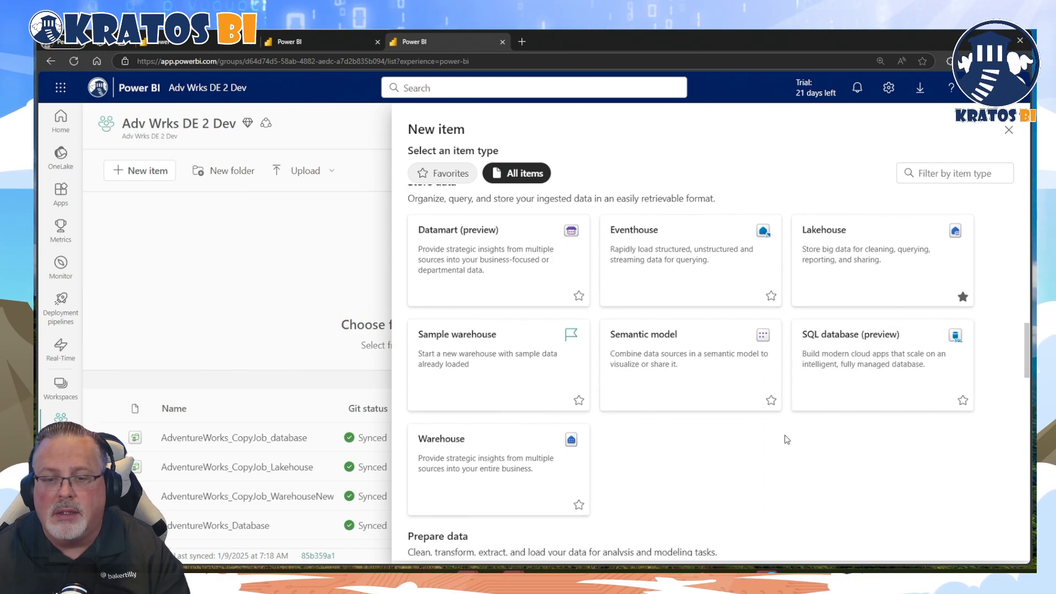
pyautogui.click(578, 505)
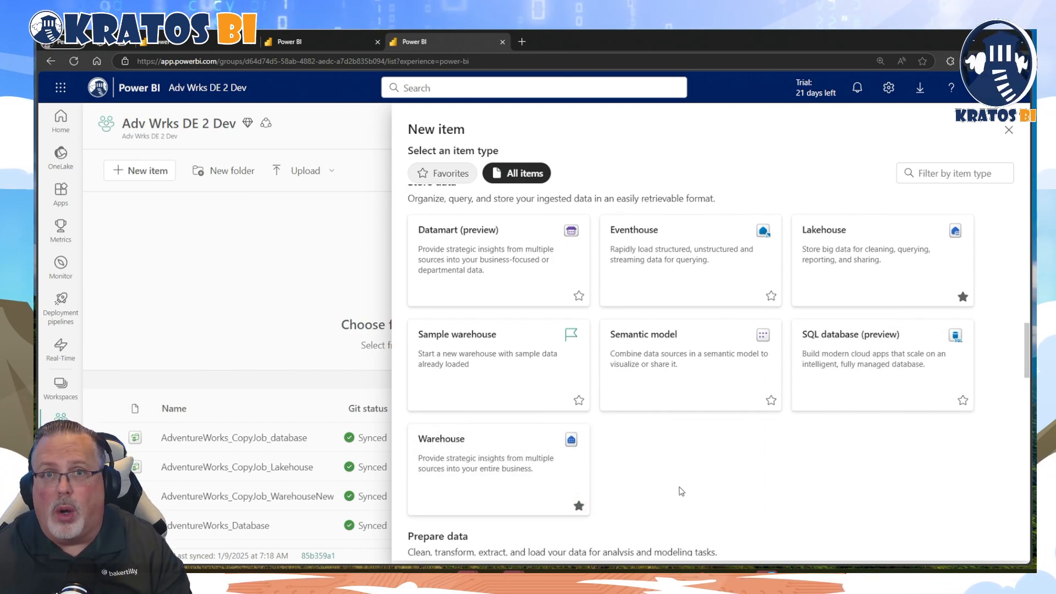
pyautogui.moveTo(692, 480)
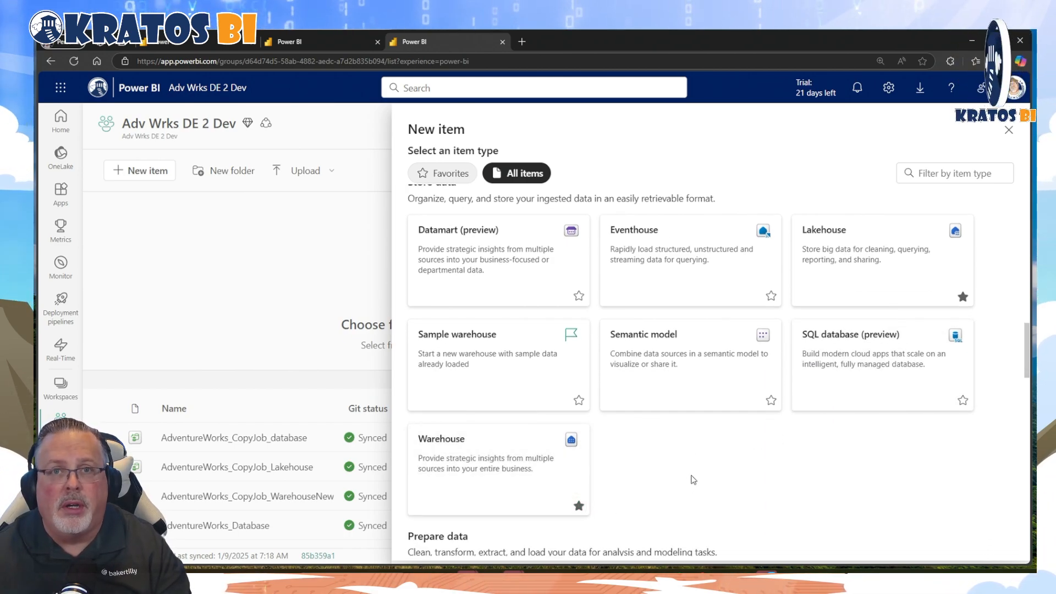
pyautogui.moveTo(708, 472)
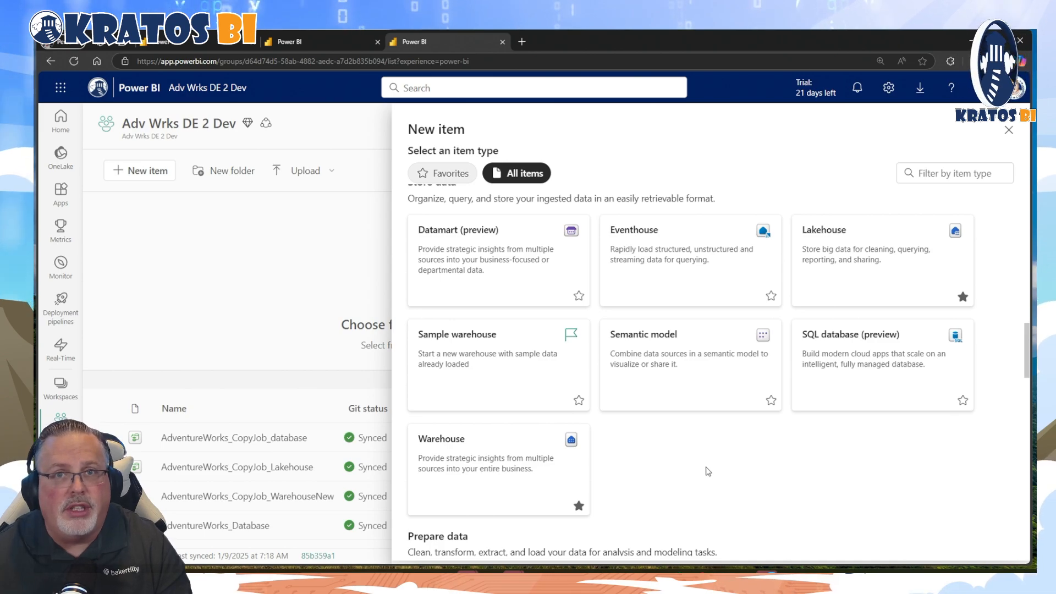
pyautogui.moveTo(526, 464)
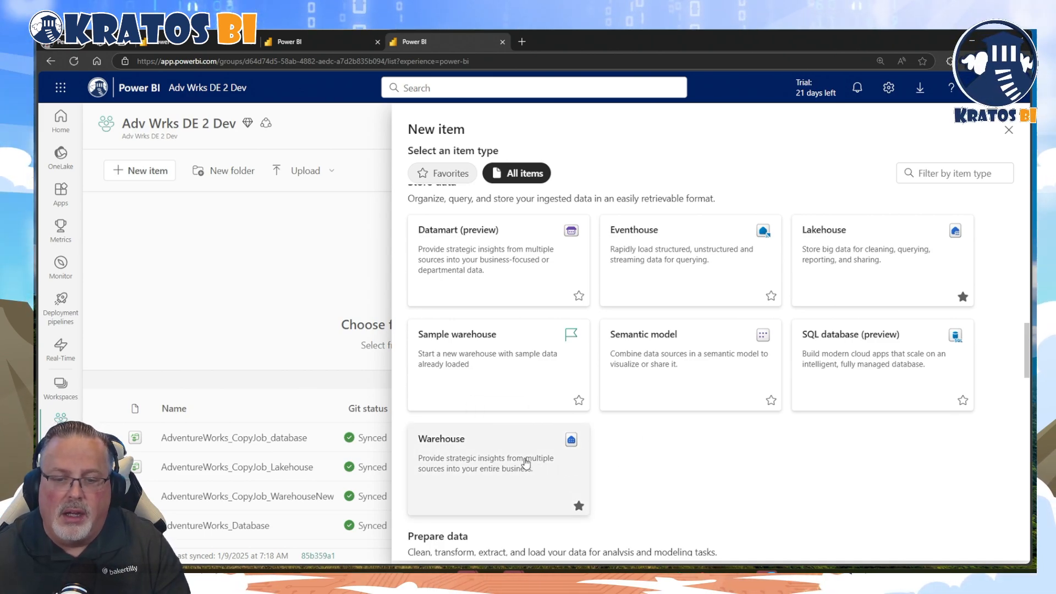
pyautogui.moveTo(509, 467)
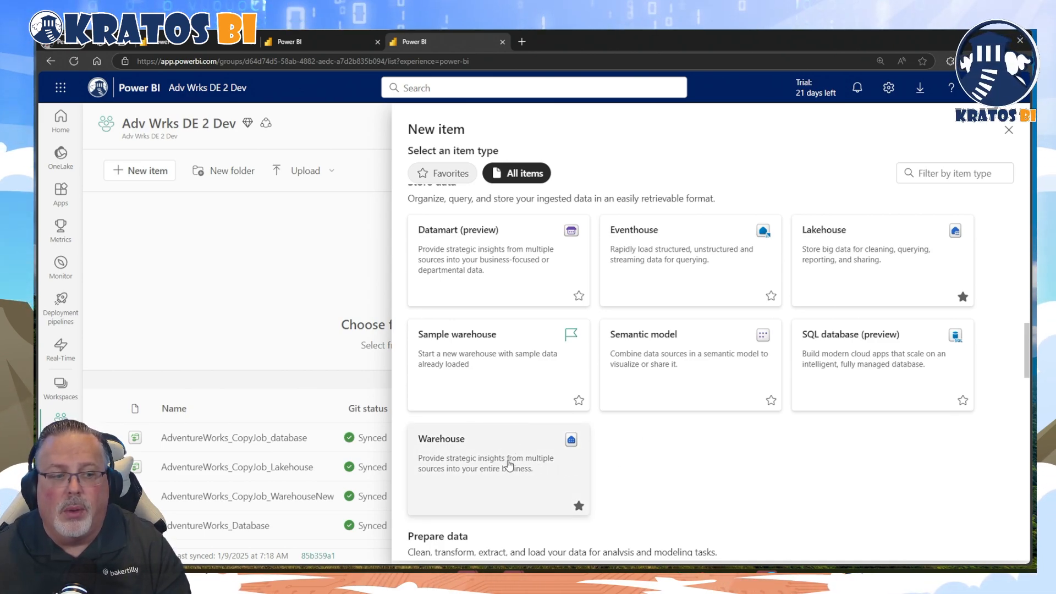
pyautogui.moveTo(782, 470)
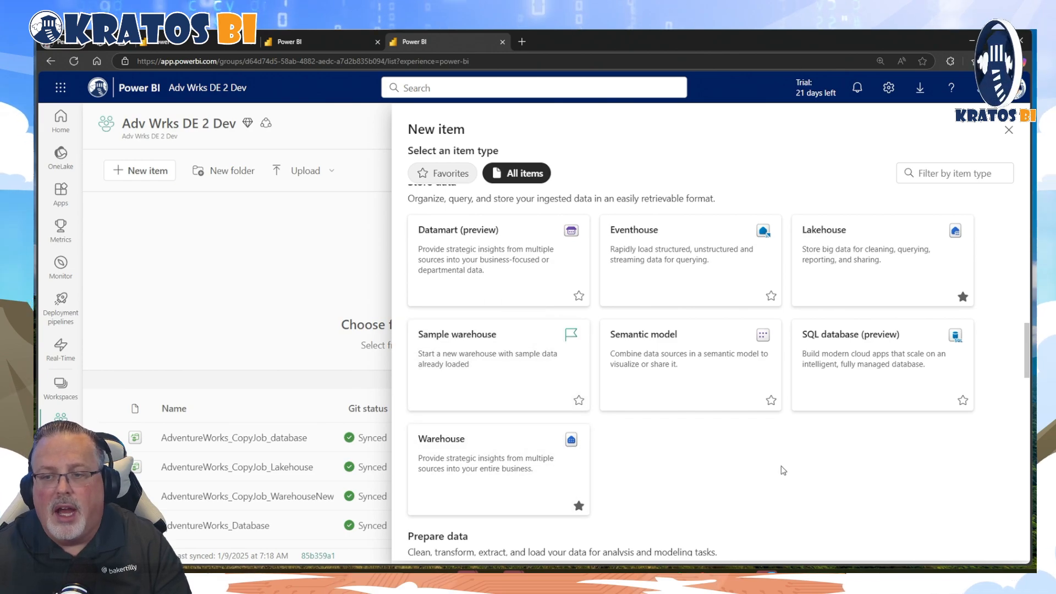
pyautogui.moveTo(962, 403)
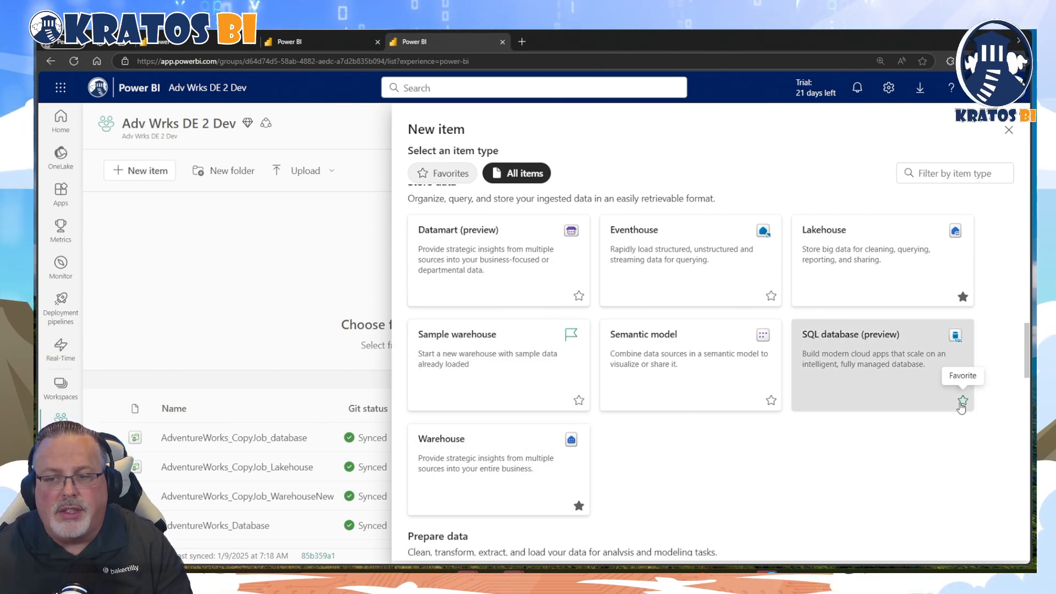
pyautogui.click(962, 402)
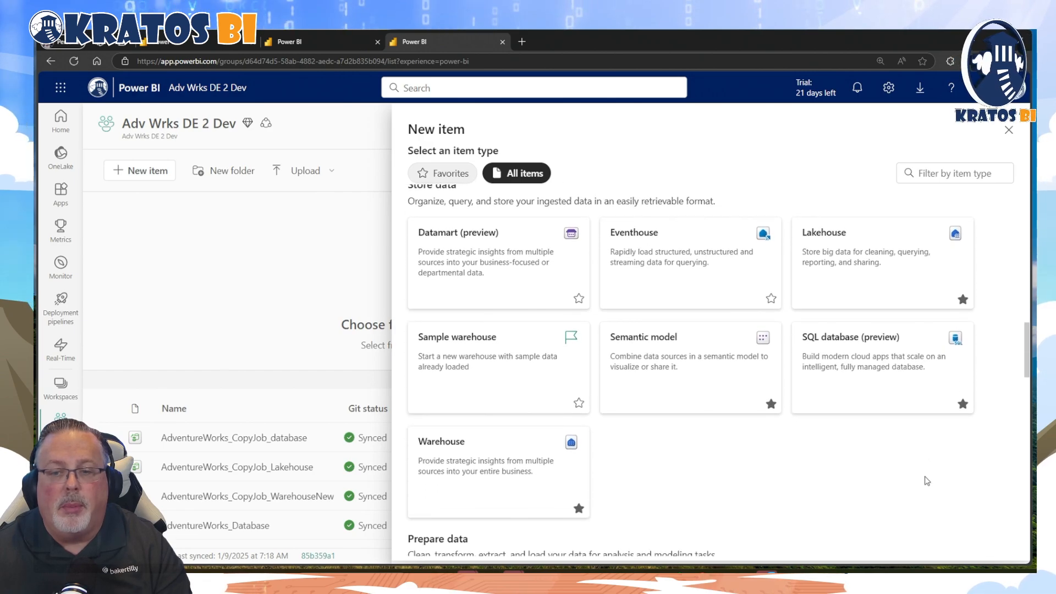
pyautogui.scroll(-3)
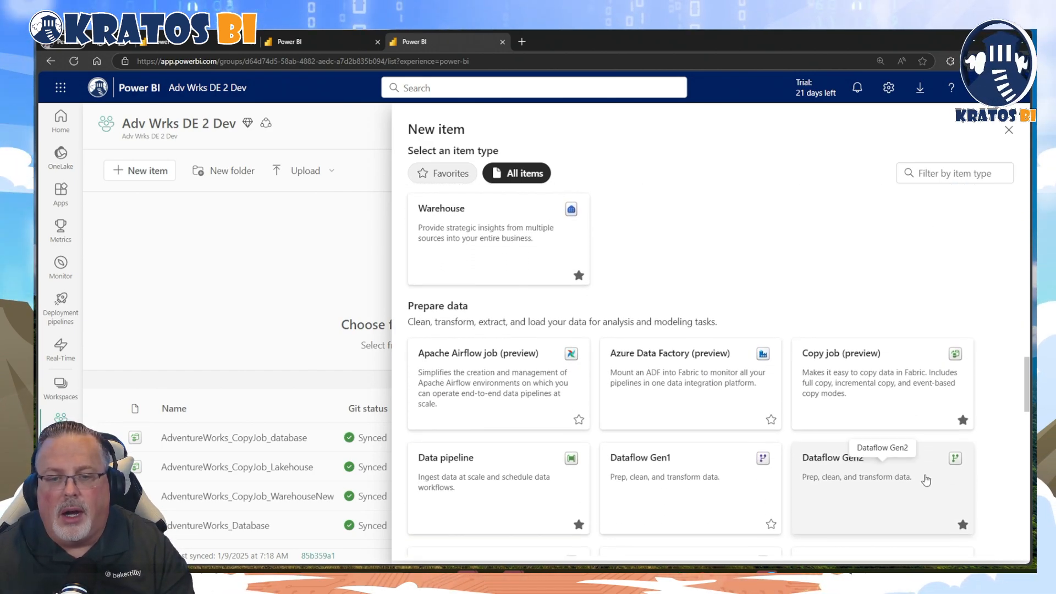
# Scroll the New item catalog down to the Prepare data group.
pyautogui.scroll(-3)
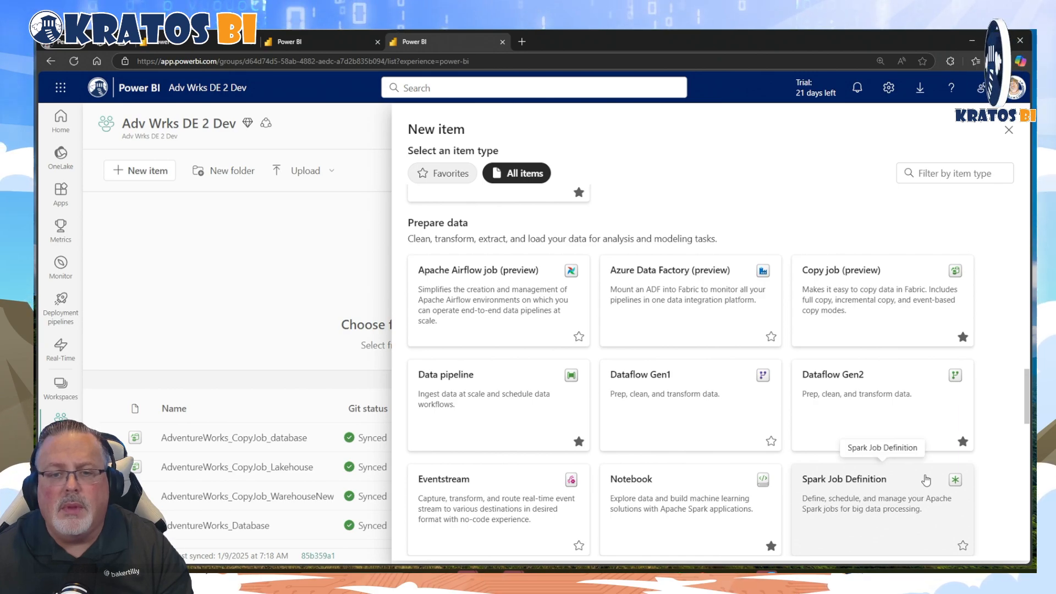
pyautogui.moveTo(450, 265)
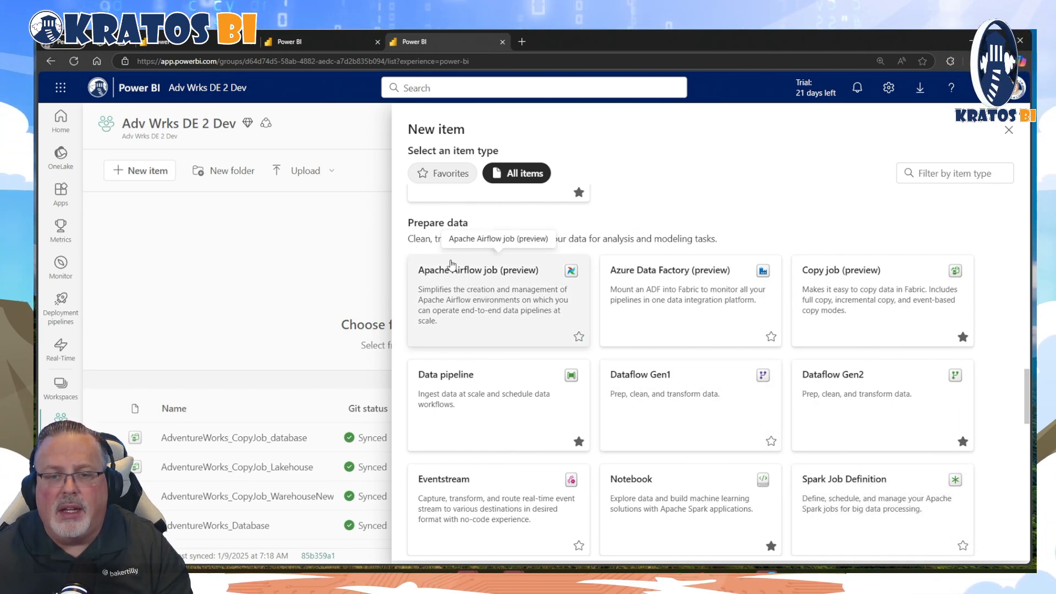
pyautogui.scroll(-3)
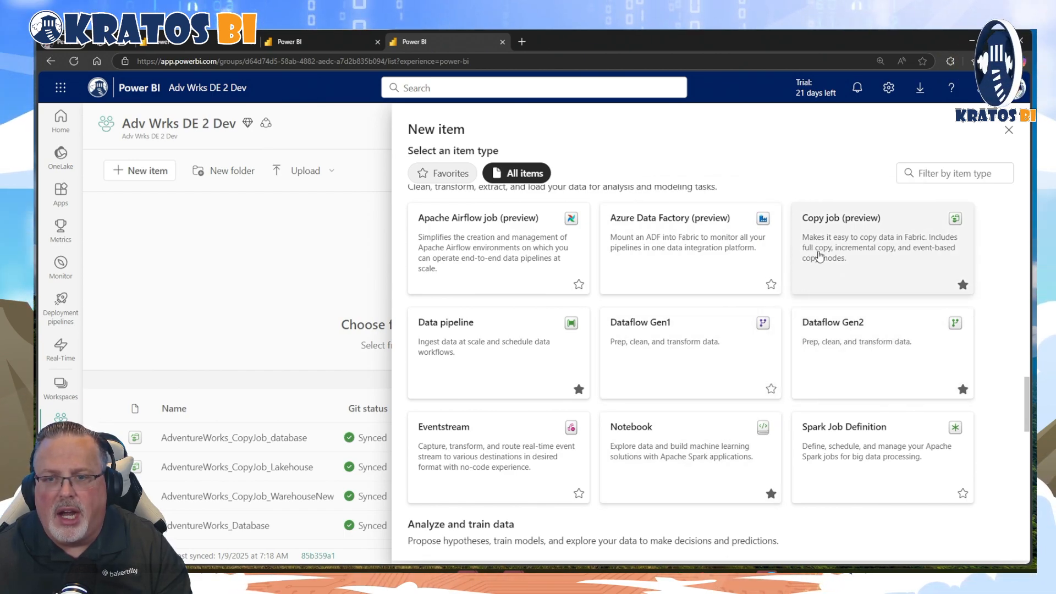
pyautogui.moveTo(770, 283)
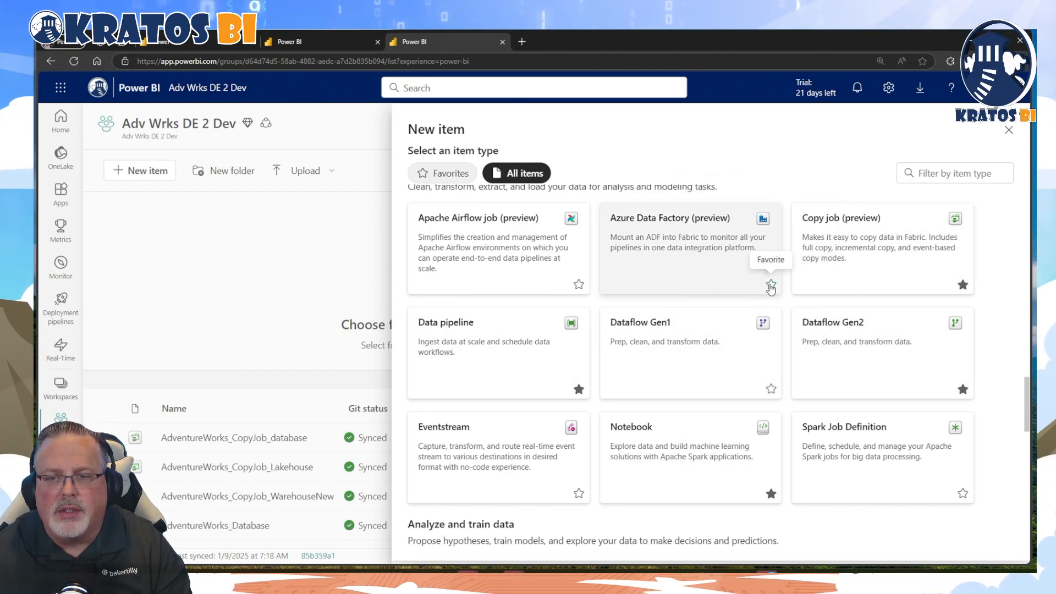
pyautogui.moveTo(697, 320)
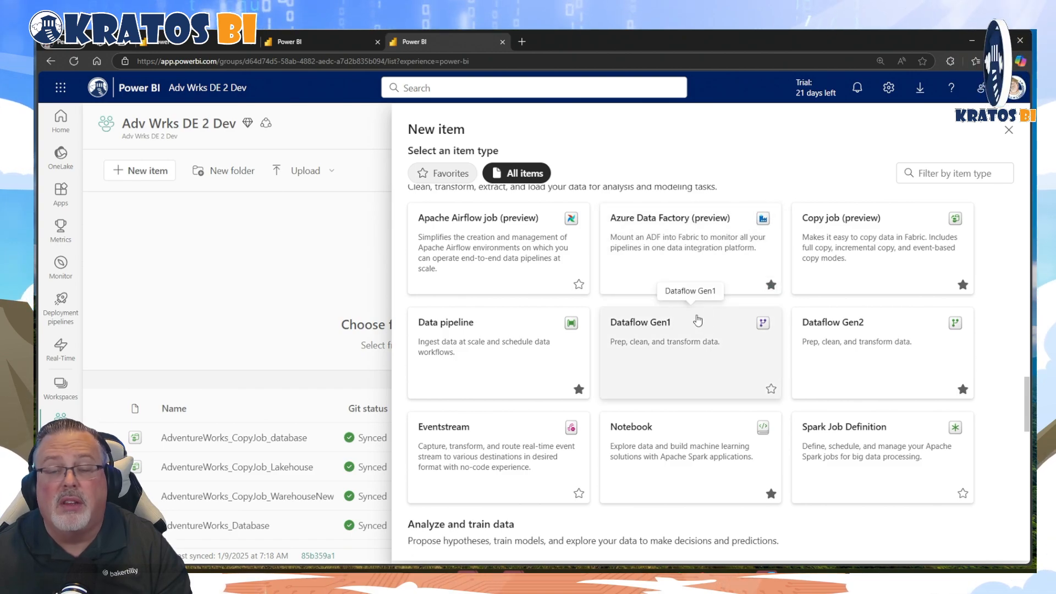
pyautogui.moveTo(759, 407)
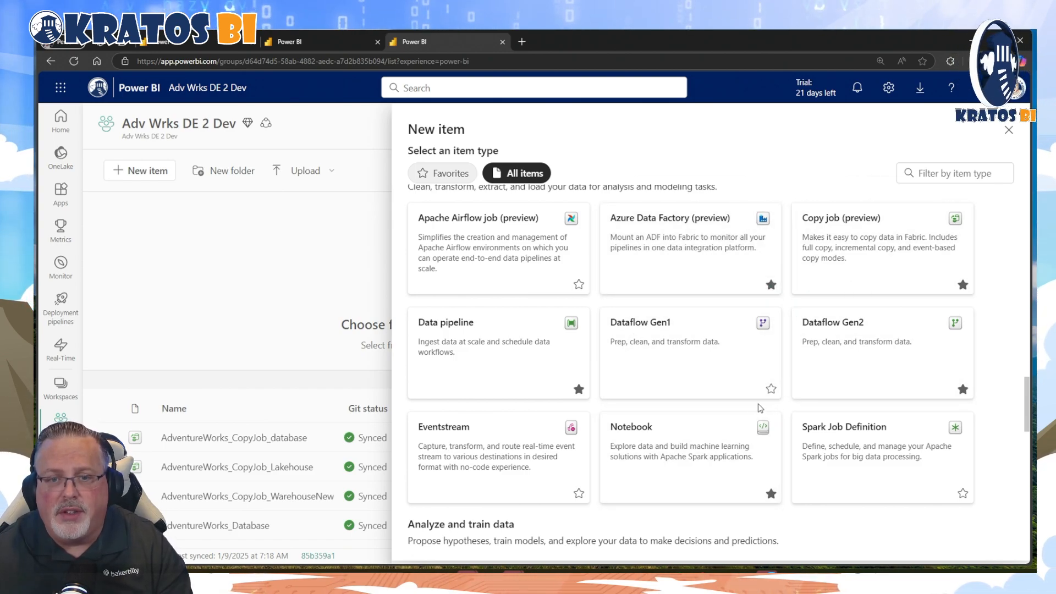
pyautogui.moveTo(559, 419)
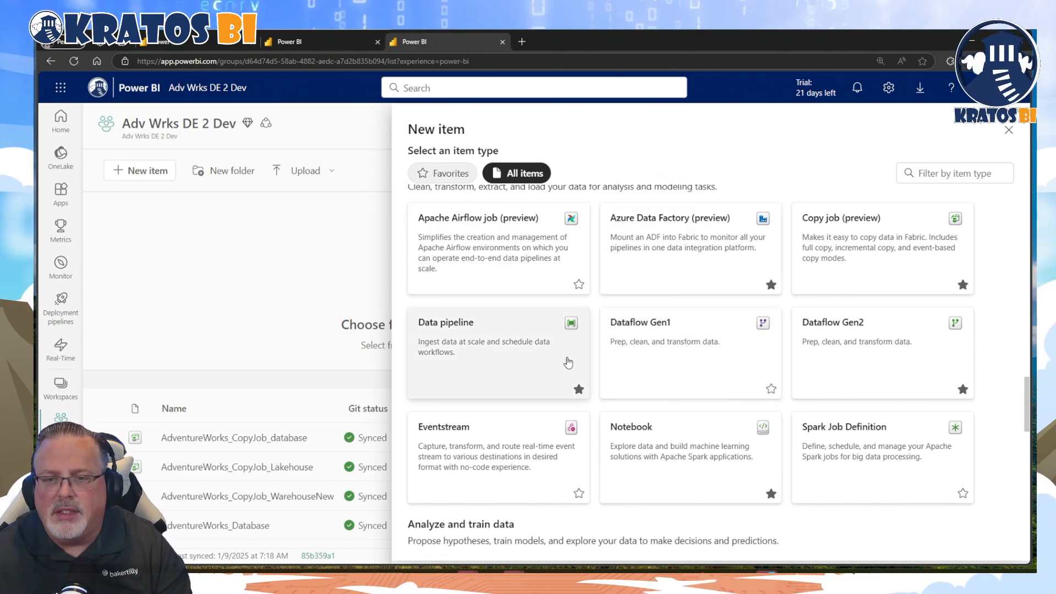
pyautogui.moveTo(514, 273)
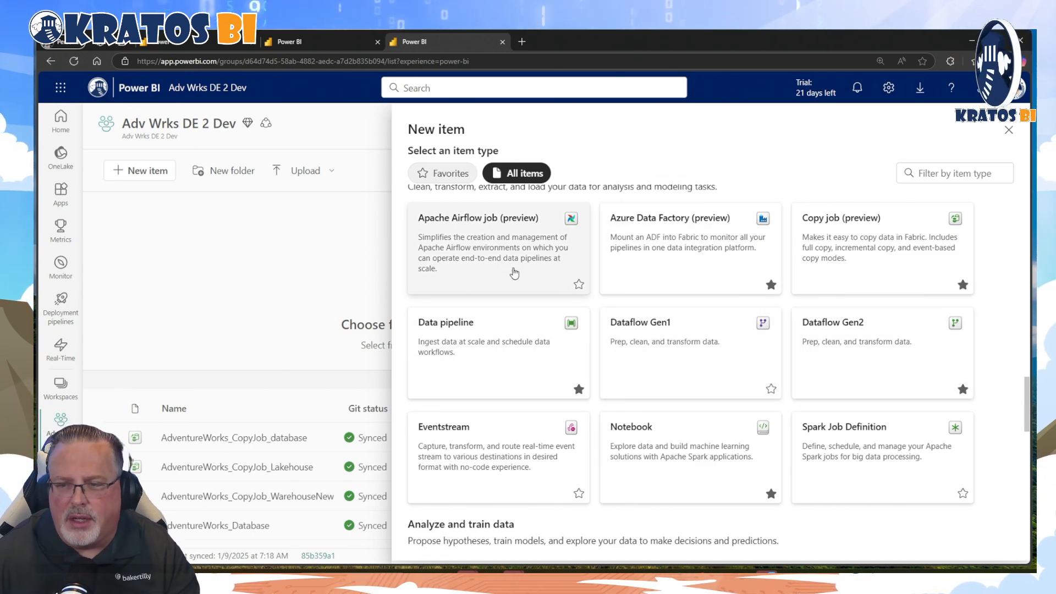
pyautogui.scroll(-3)
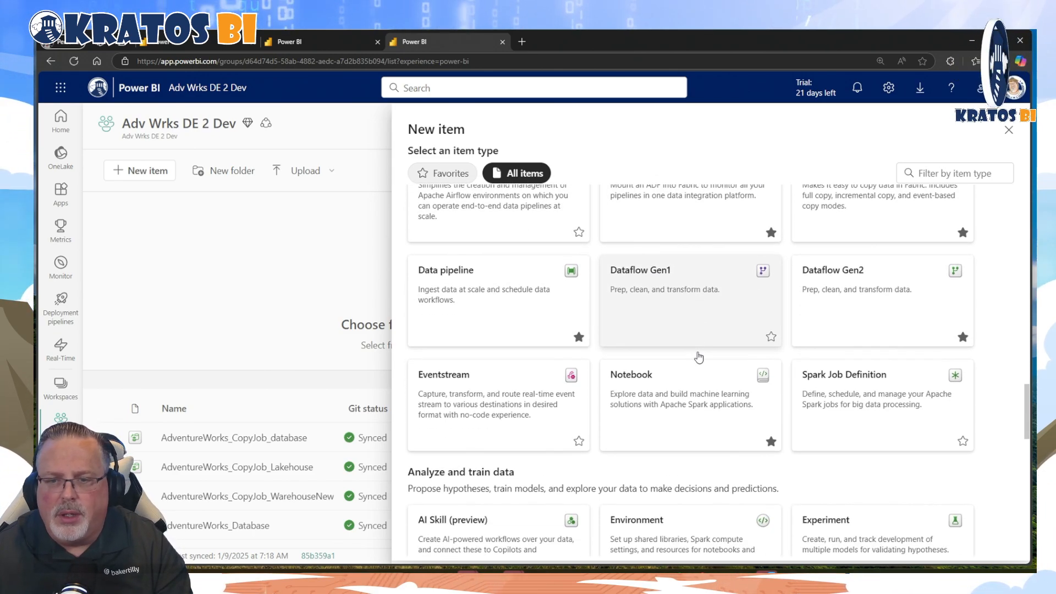
pyautogui.scroll(-3)
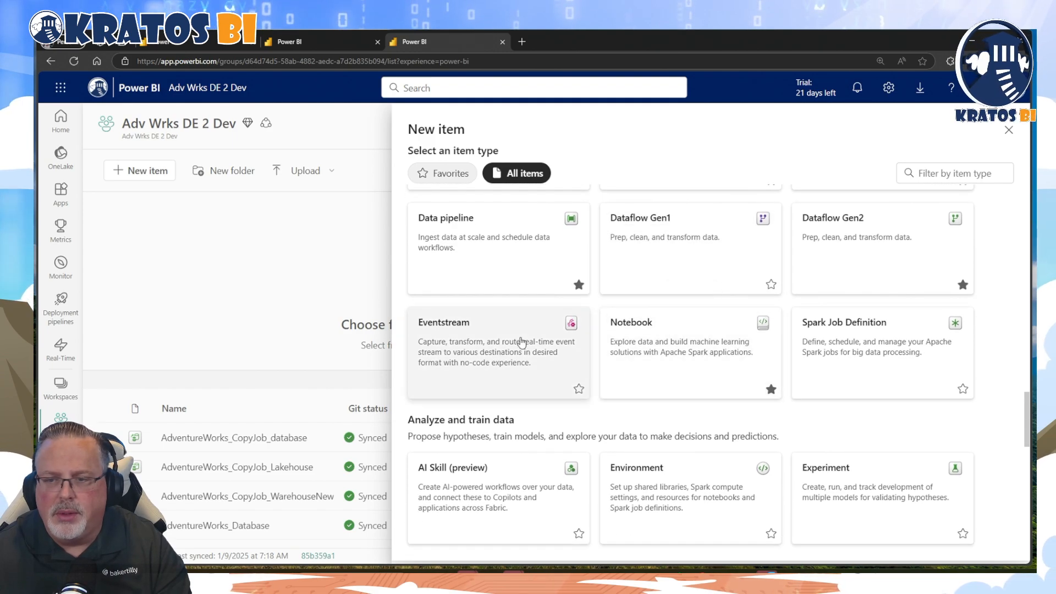
pyautogui.moveTo(780, 331)
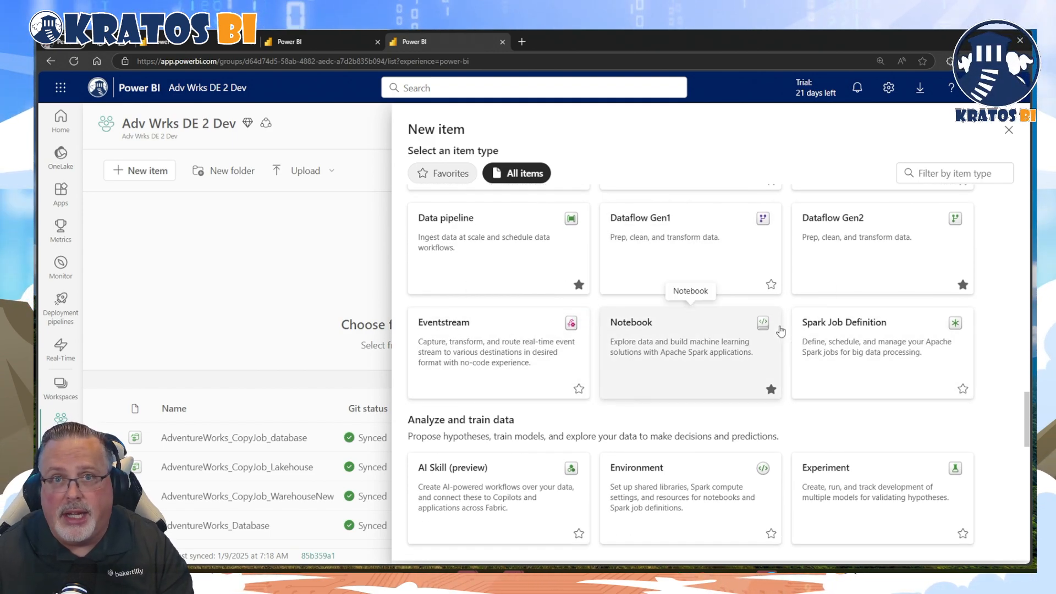
pyautogui.scroll(-3)
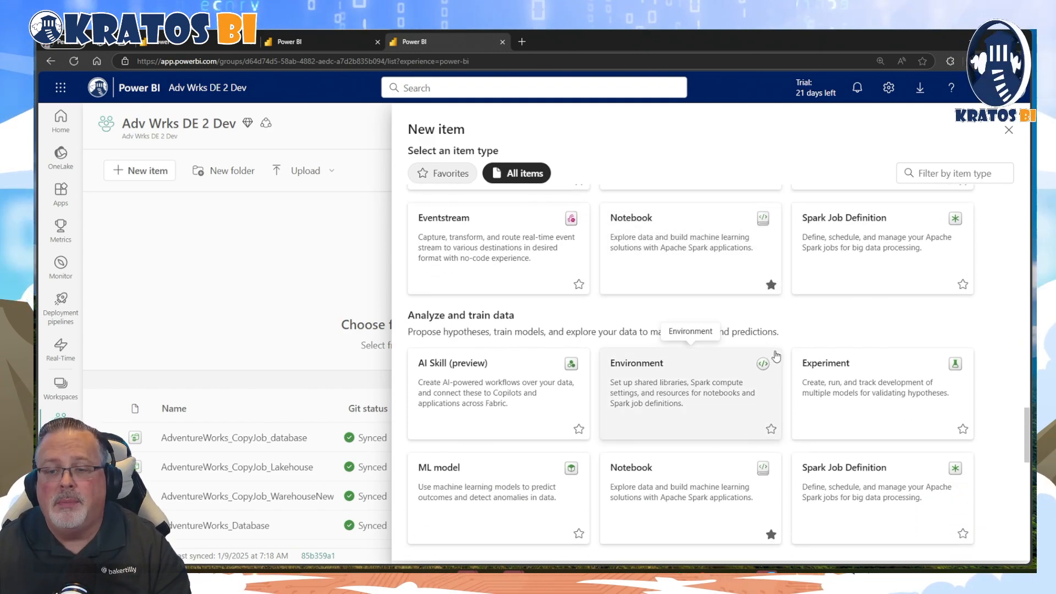
pyautogui.scroll(-3)
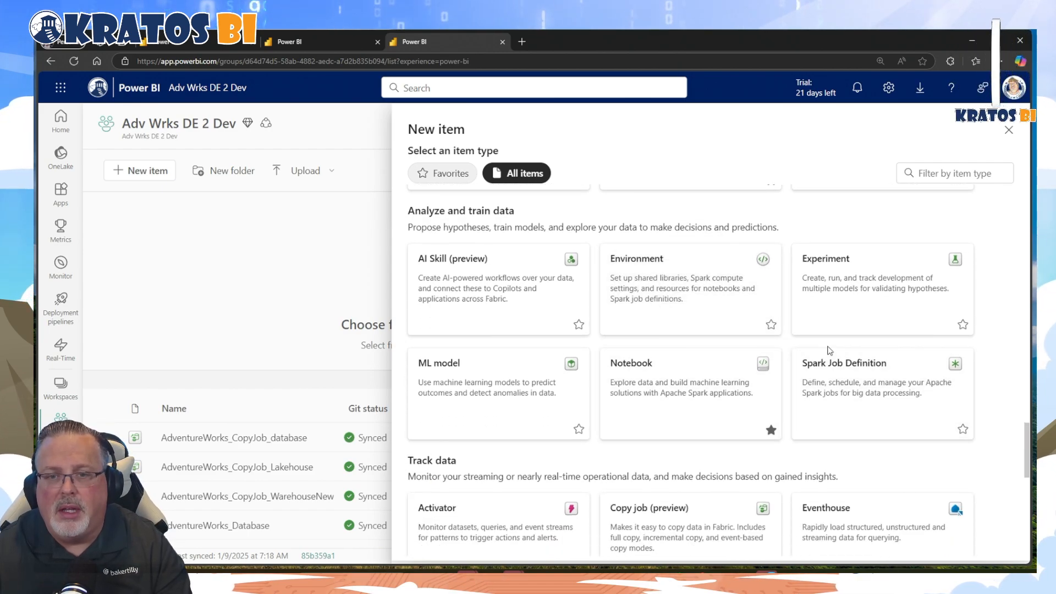
pyautogui.moveTo(540, 305)
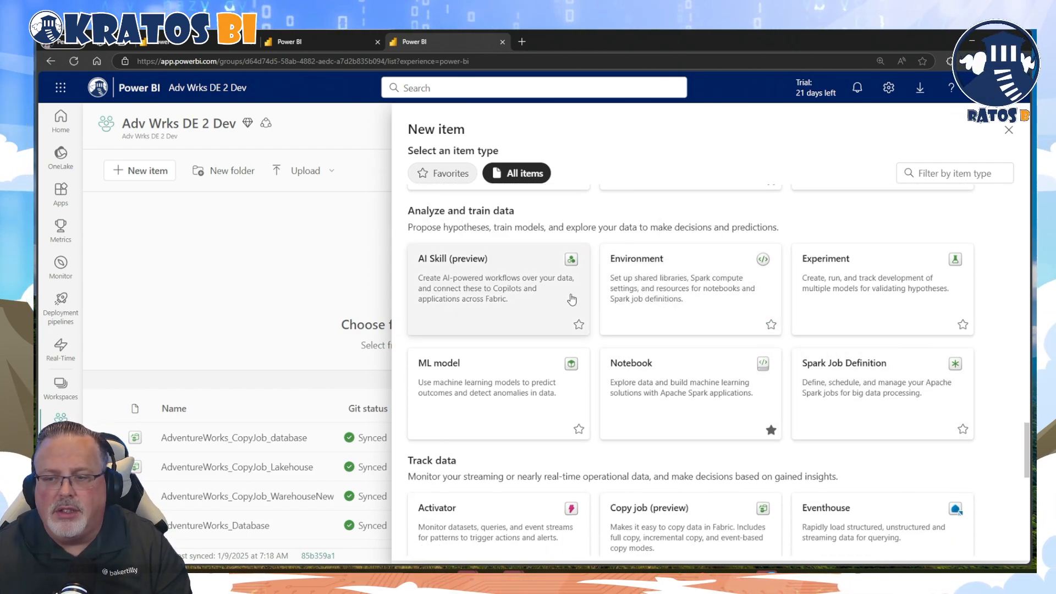
pyautogui.scroll(-3)
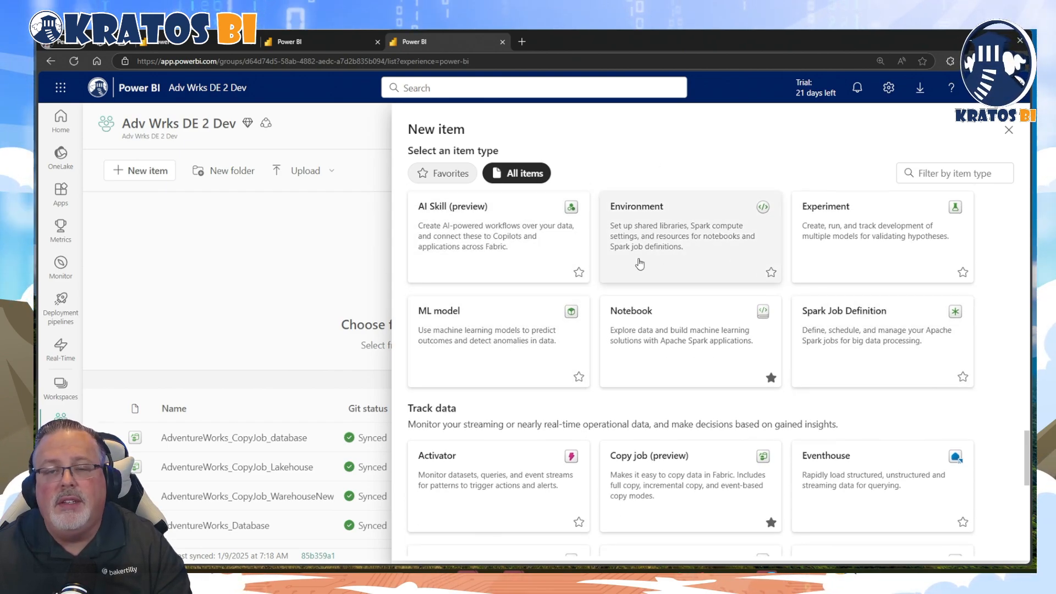
pyautogui.moveTo(791, 228)
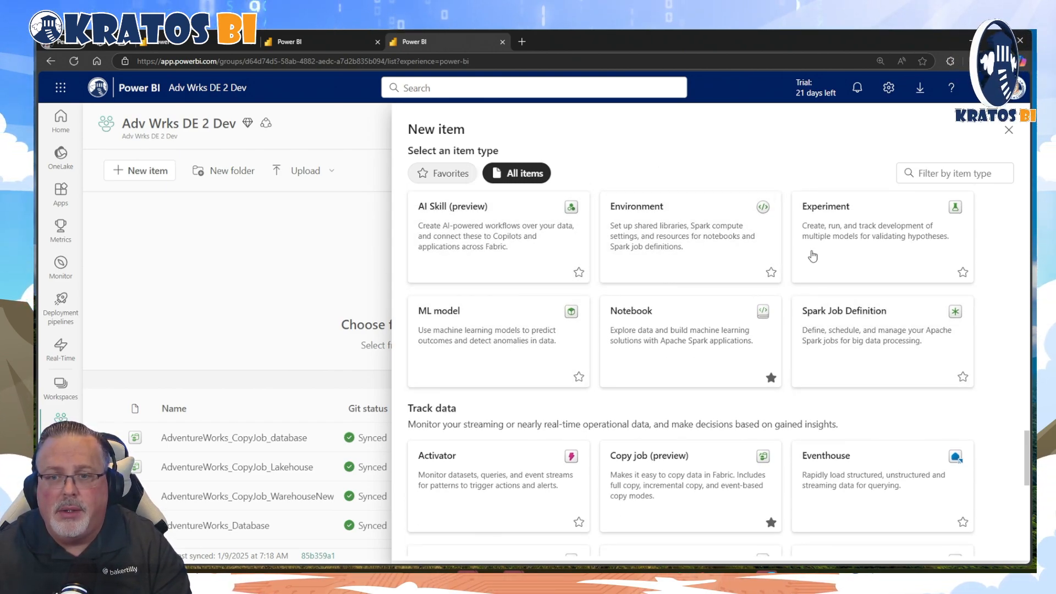
pyautogui.scroll(-3)
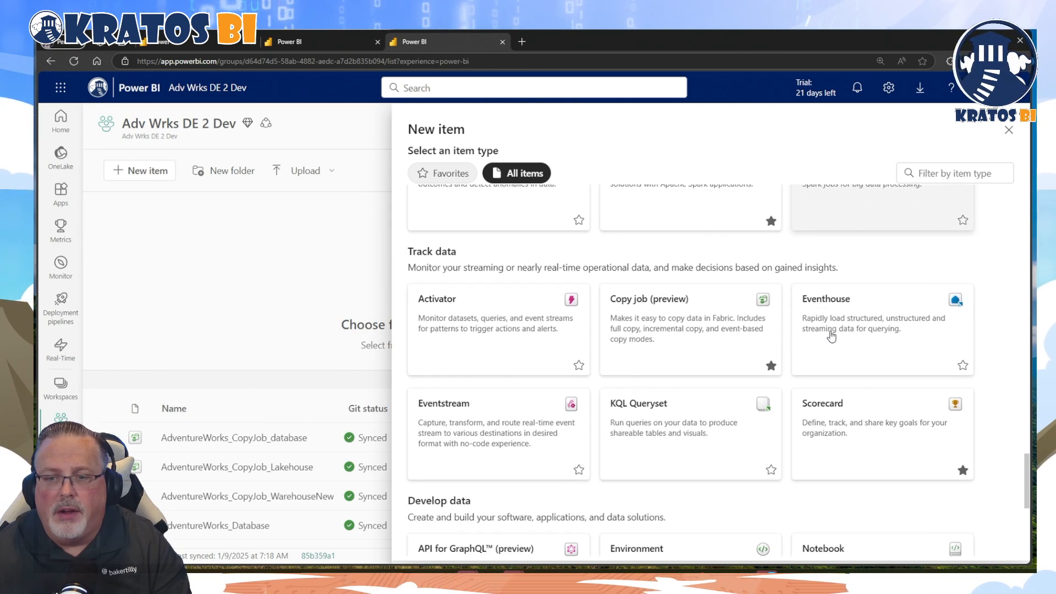
pyautogui.scroll(-3)
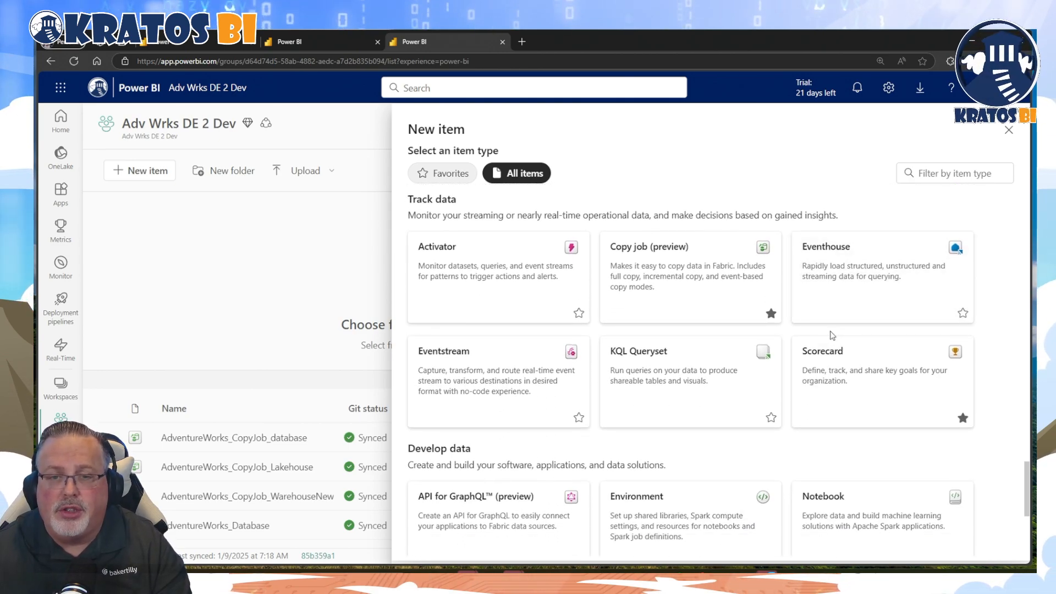
pyautogui.scroll(-3)
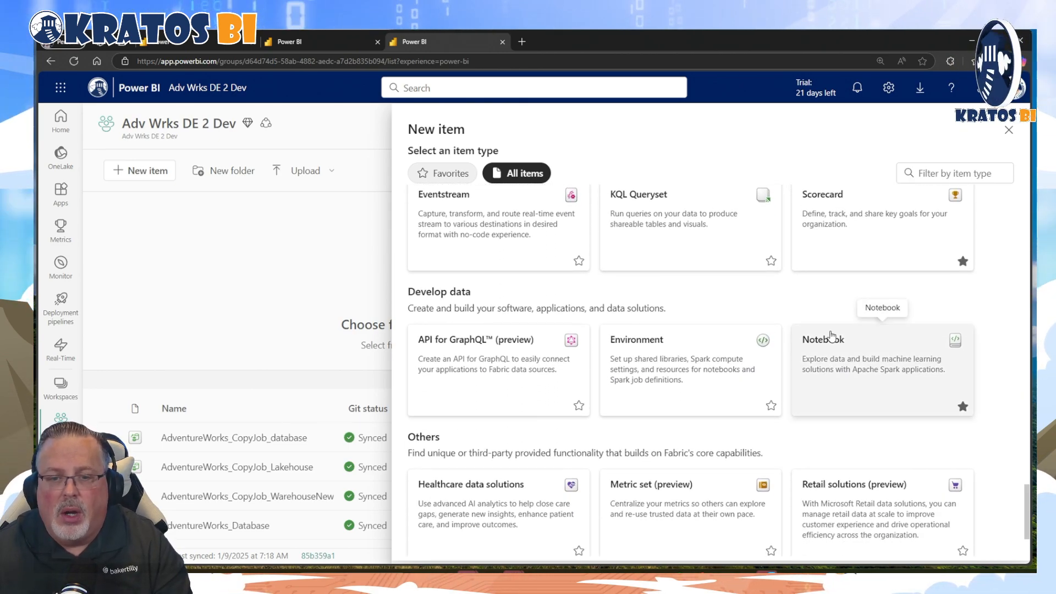
pyautogui.scroll(-3)
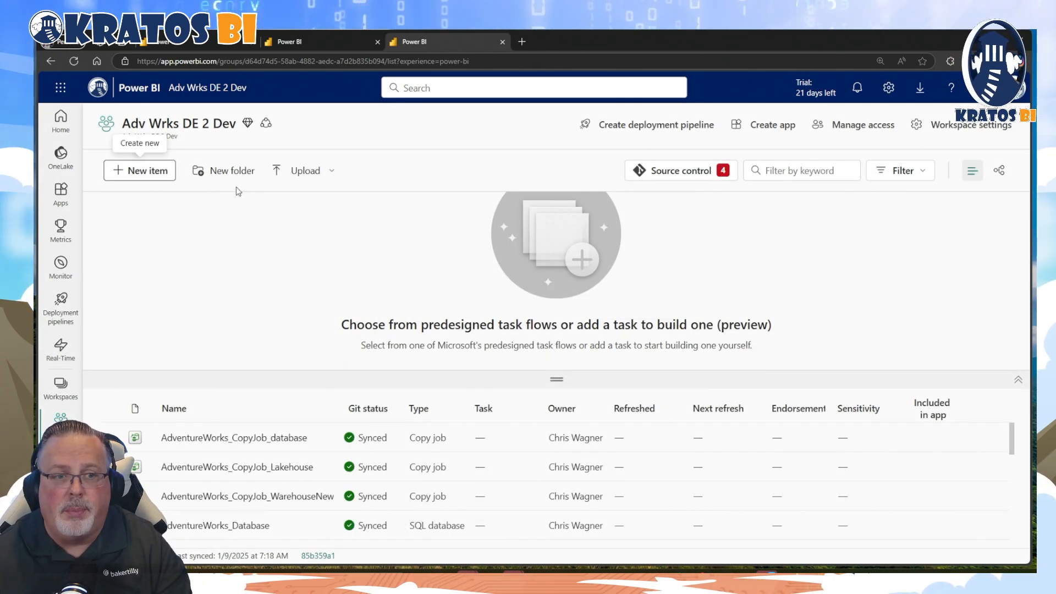
# Reopen the New item panel so it lands on the Favorites tab.
pyautogui.click(140, 169)
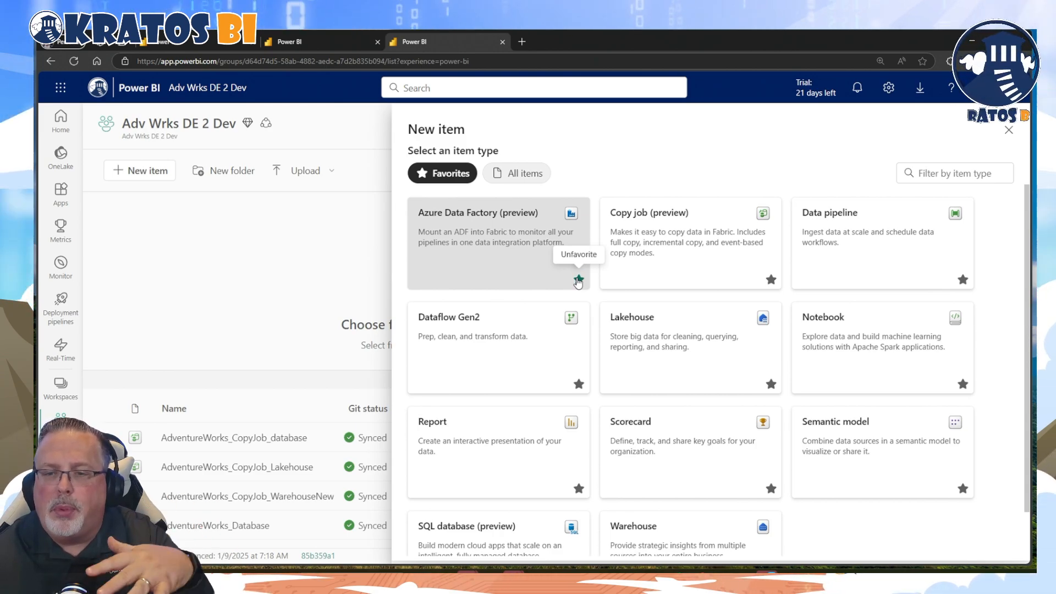
# Unfavorite Azure Data Factory (preview) and Scorecard, leaving nine starred types.
pyautogui.click(577, 280)
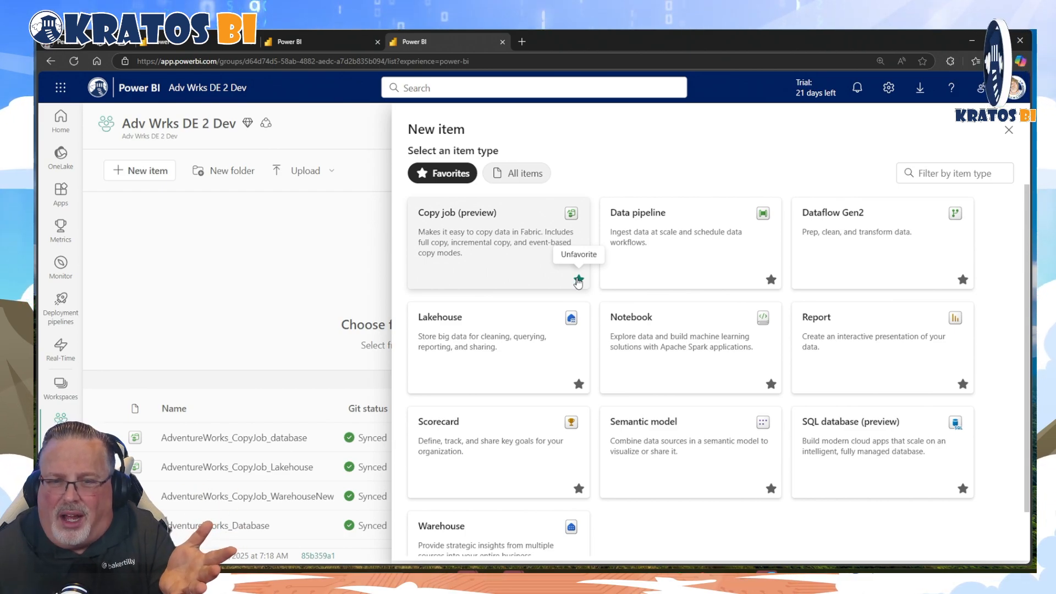
pyautogui.moveTo(671, 270)
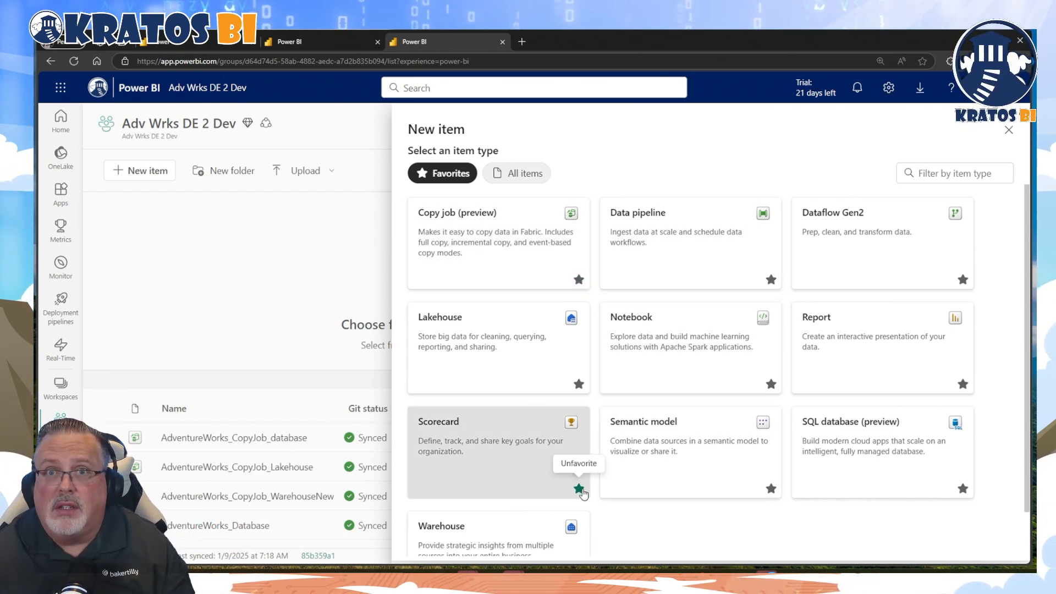
pyautogui.click(578, 489)
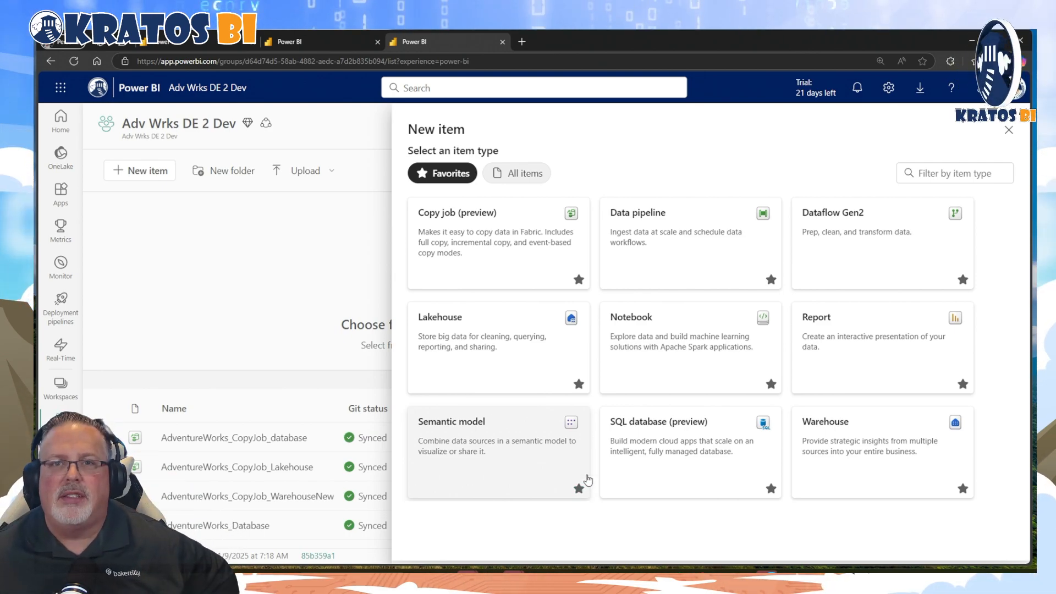
pyautogui.moveTo(676, 305)
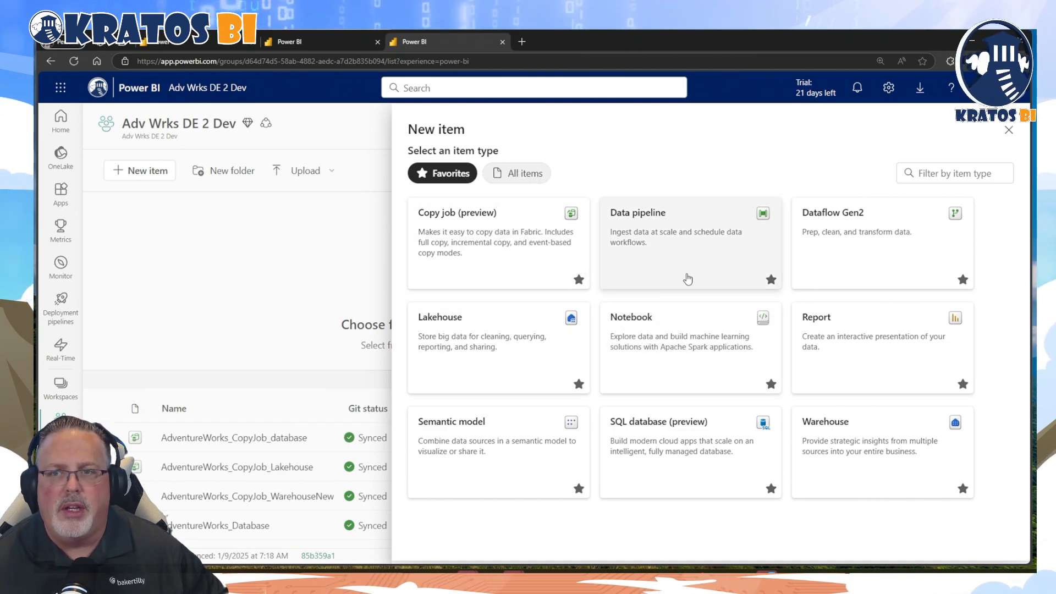
pyautogui.moveTo(608, 407)
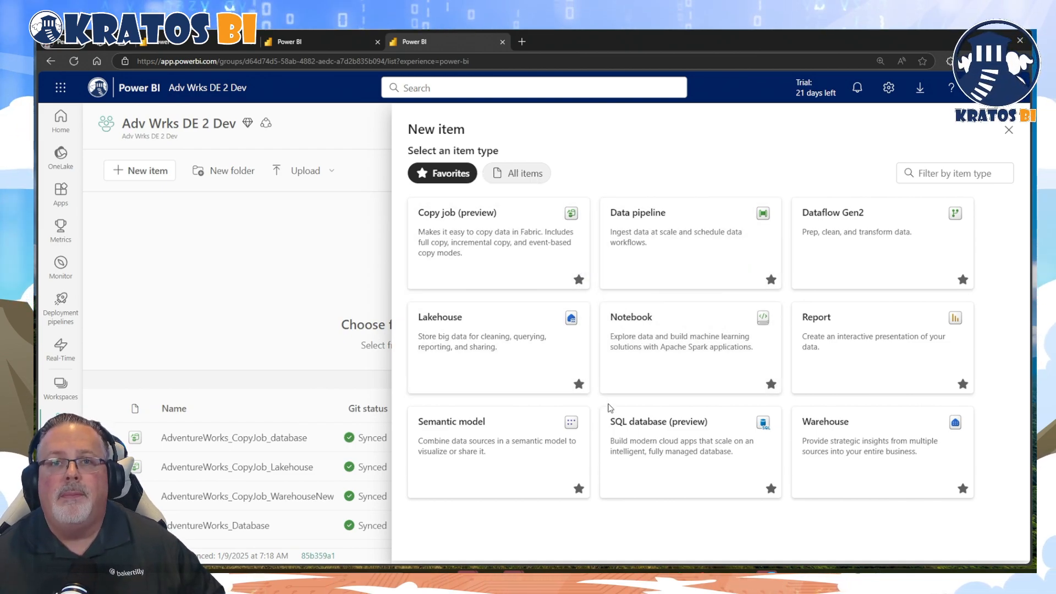
pyautogui.moveTo(570, 247)
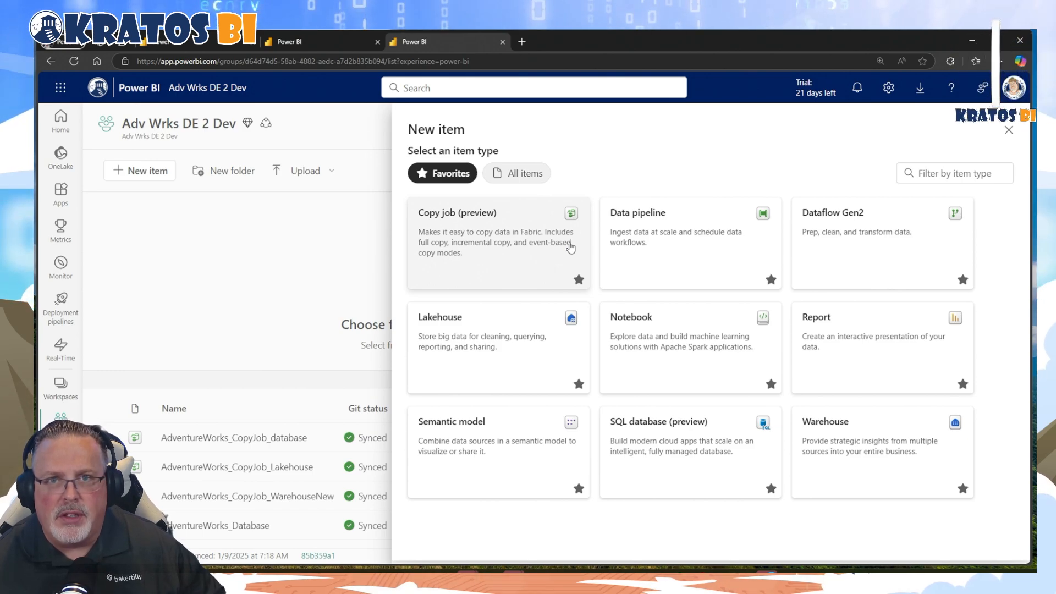
pyautogui.moveTo(876, 247)
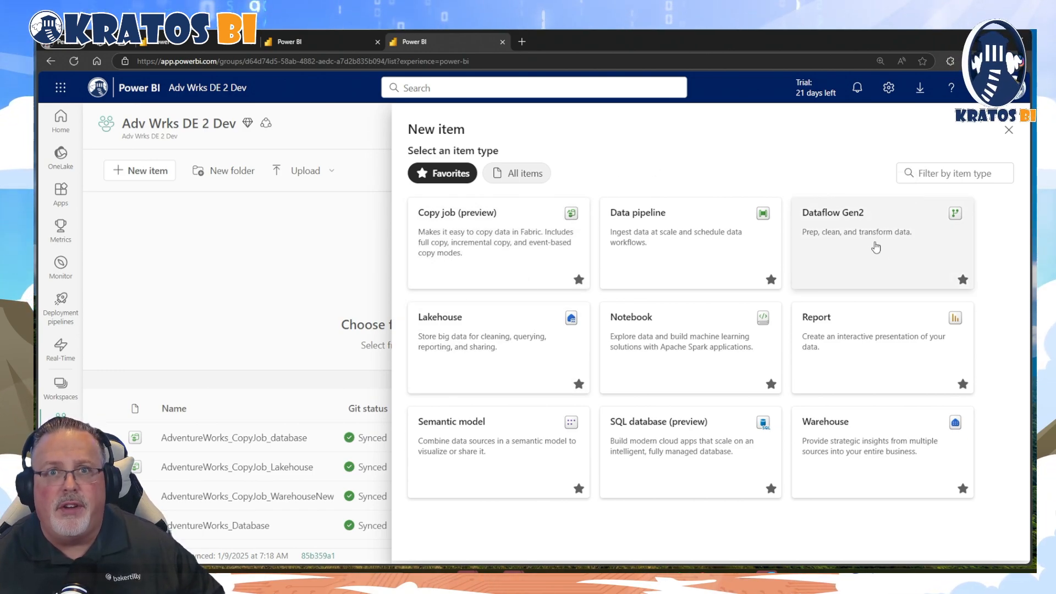